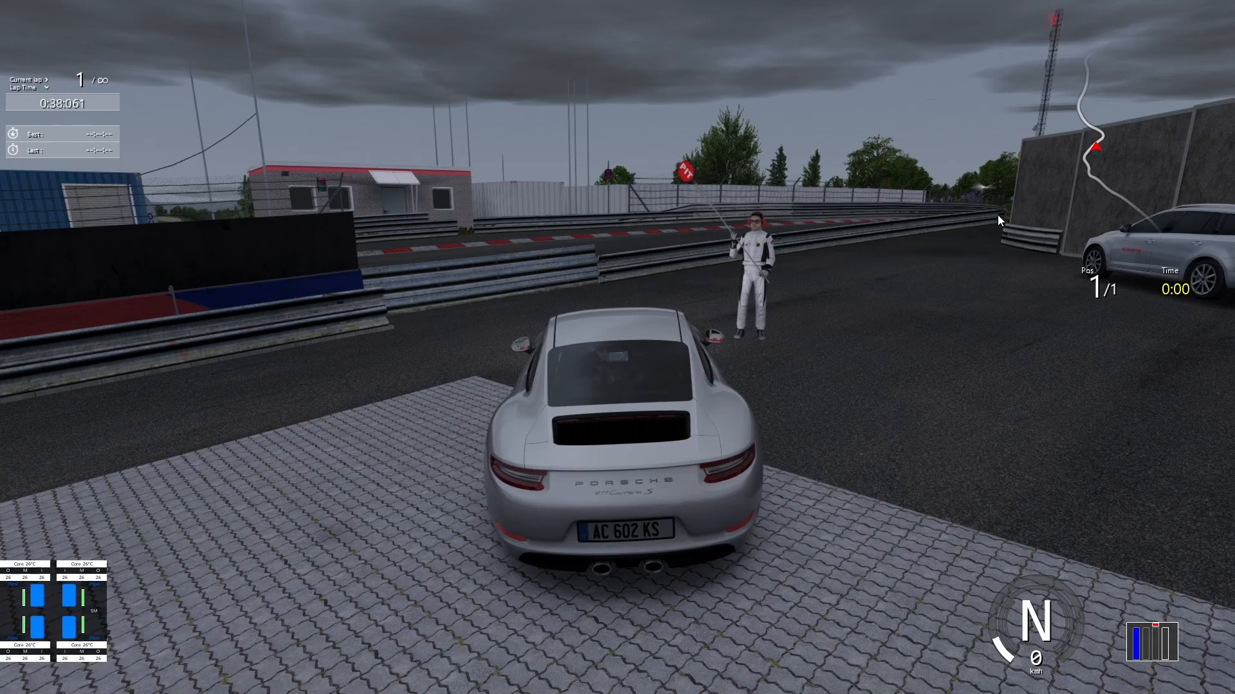
{"action": "mouse_move", "coordinate": [913, 267]}
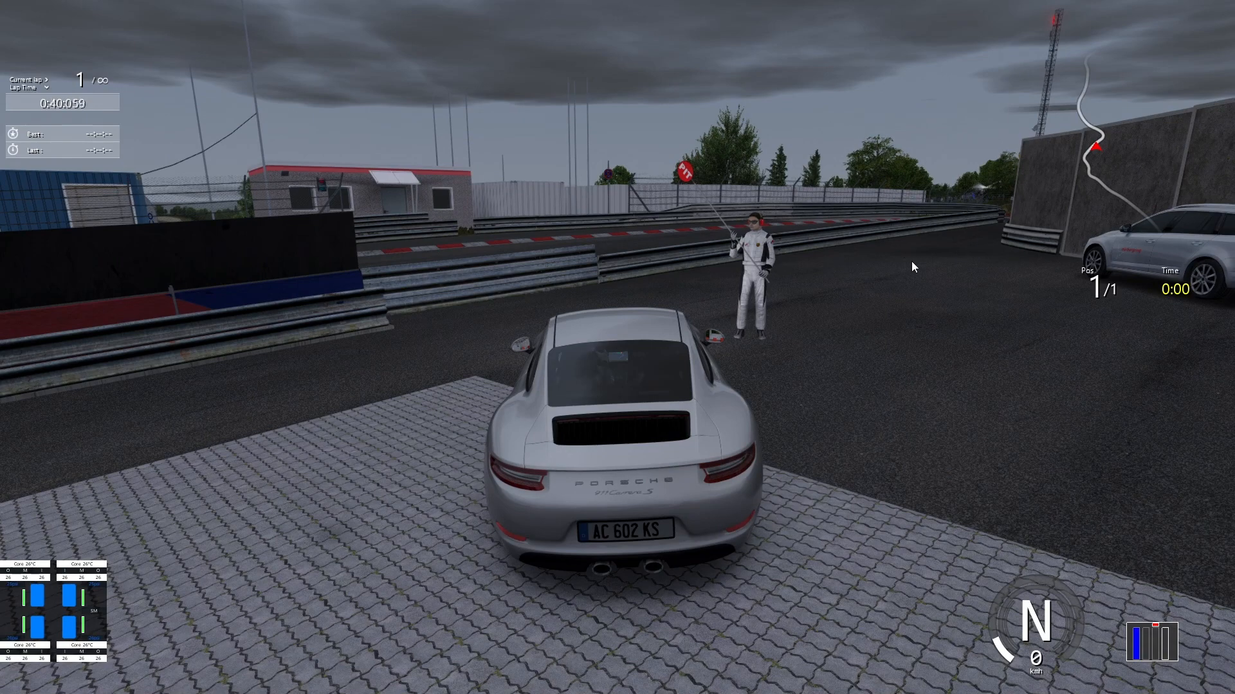
{"action": "mouse_move", "coordinate": [955, 342]}
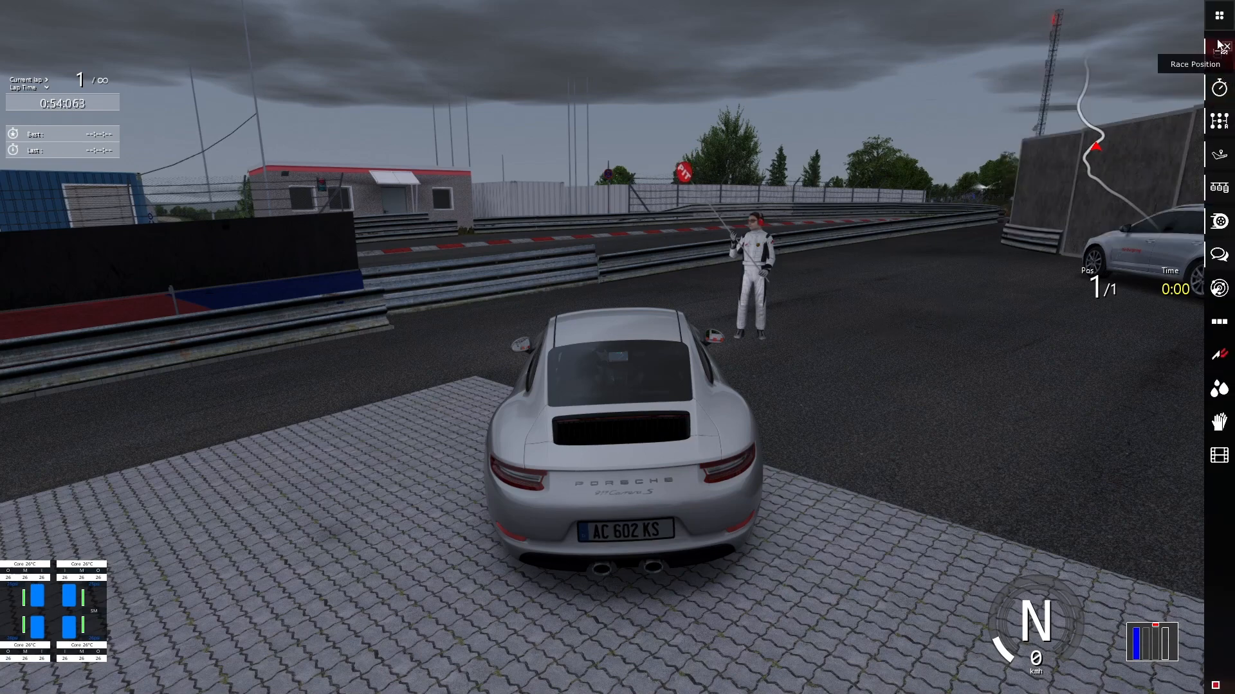
- Inspect the Heavy Sleet slot in Sol Planner, then exit and dismiss the practice results
{"action": "left_click", "coordinate": [1218, 15]}
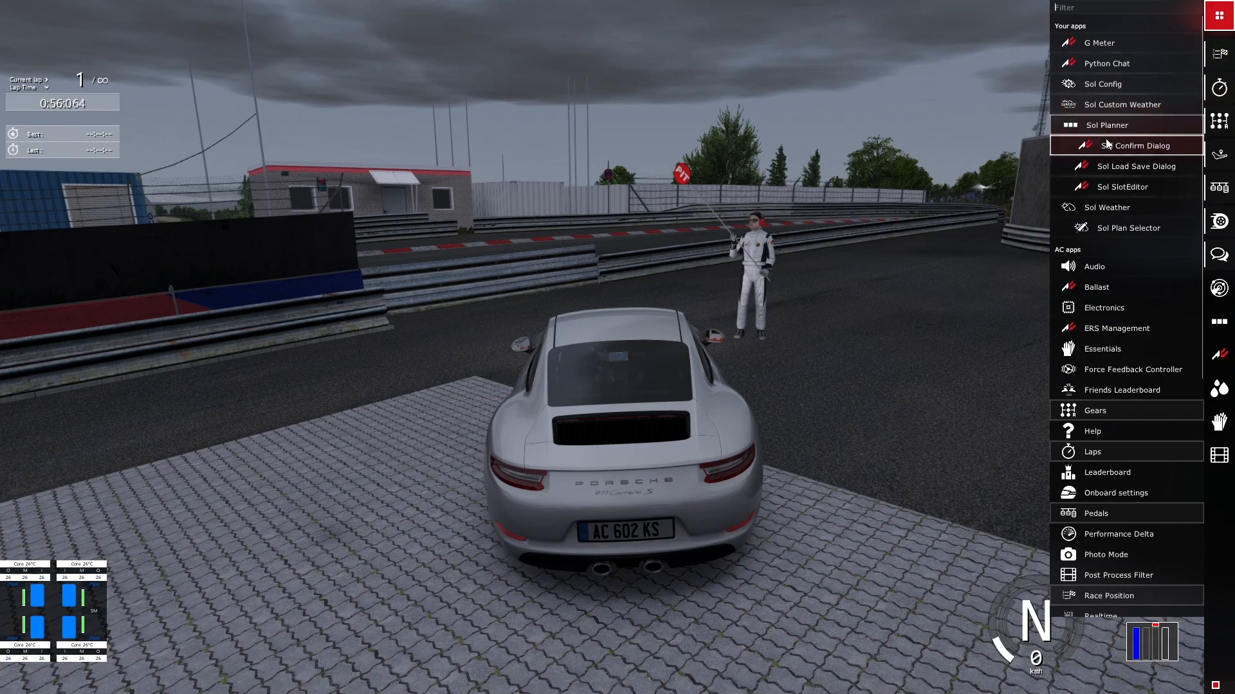
{"action": "left_click", "coordinate": [1106, 125]}
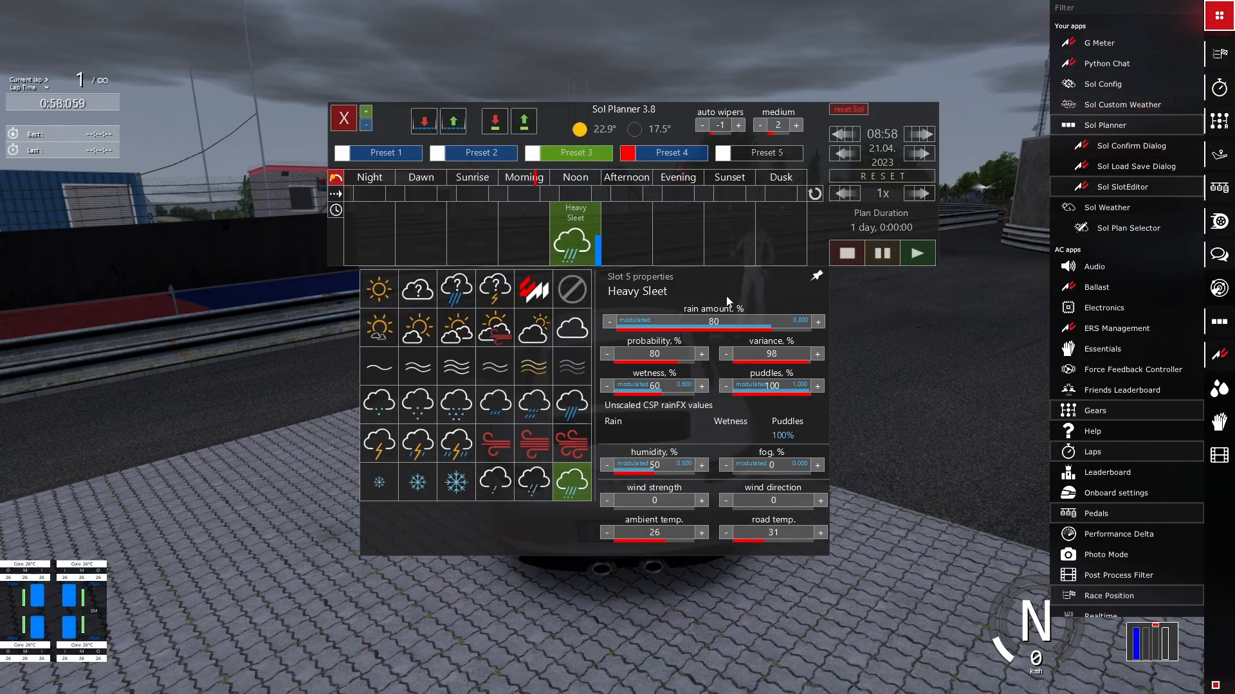
{"action": "mouse_move", "coordinate": [787, 396]}
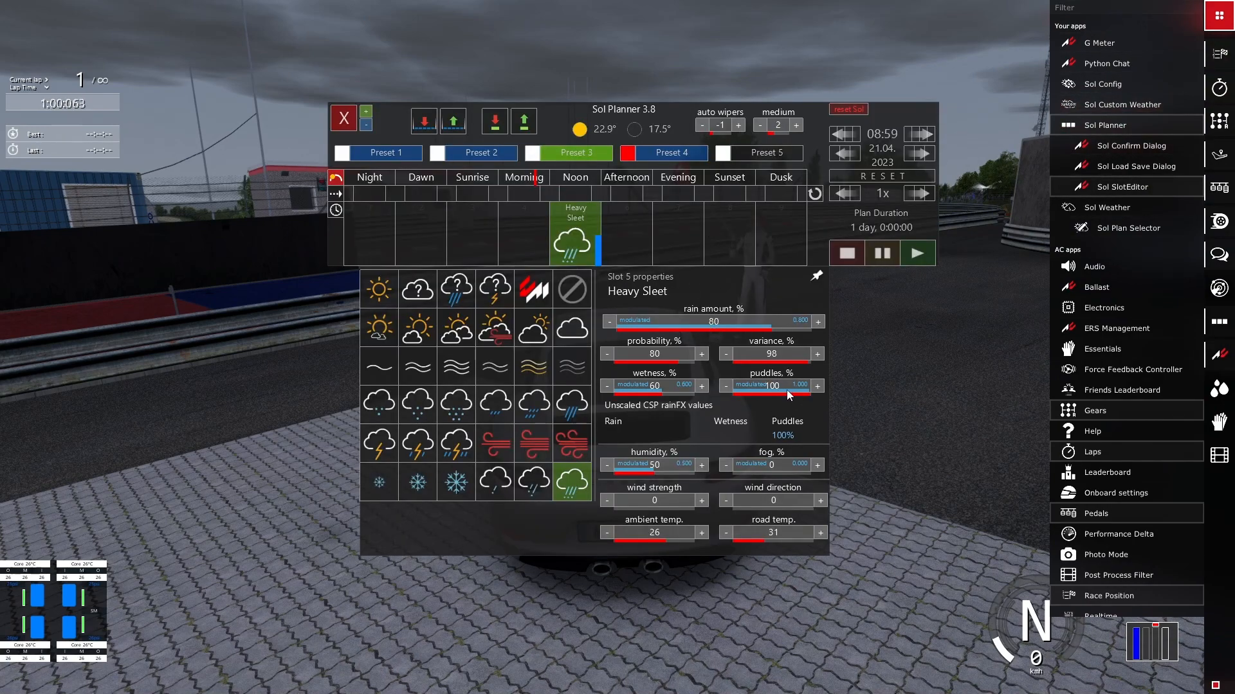
{"action": "mouse_move", "coordinate": [779, 399]}
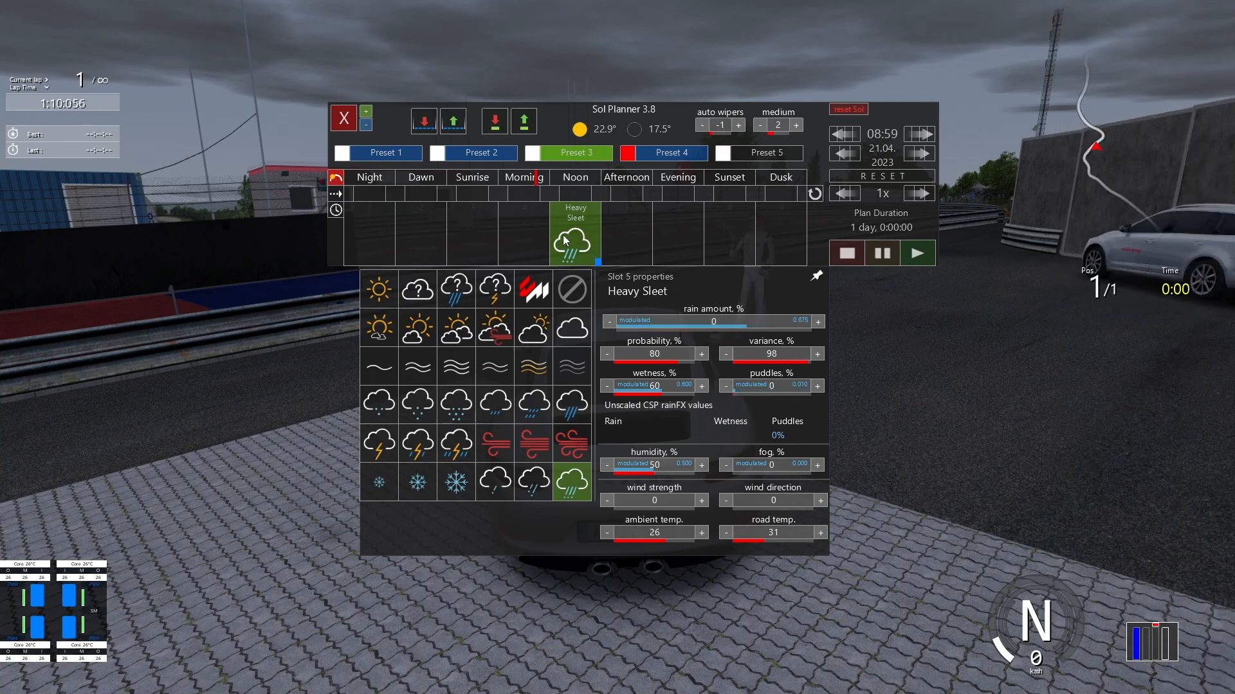
{"action": "left_click", "coordinate": [342, 117]}
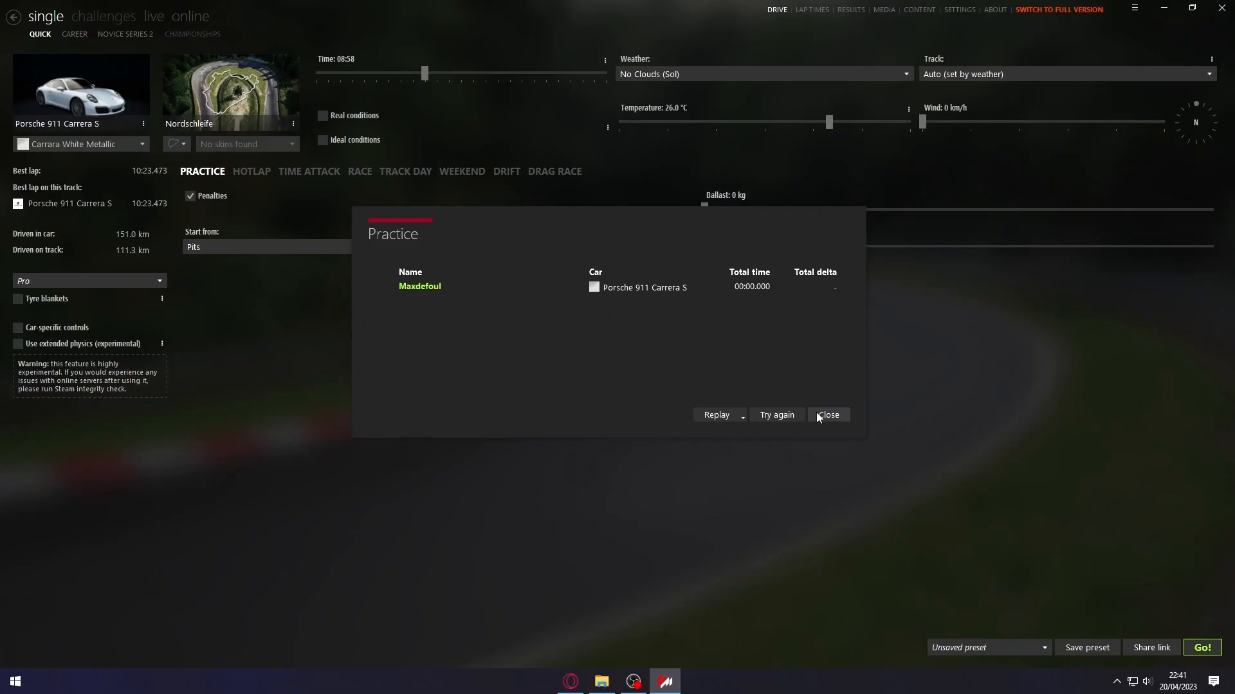
{"action": "left_click", "coordinate": [827, 415]}
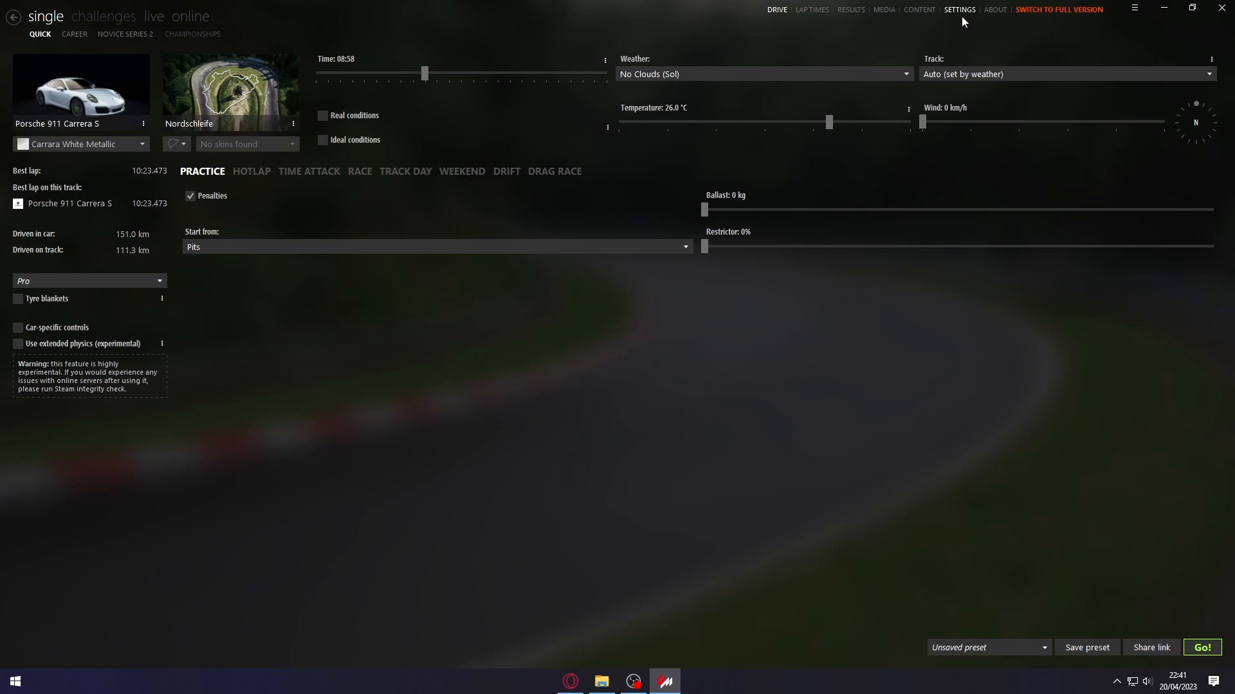
- Show the Custom Shaders Patch About & Updates page with installed version 0.1.78
{"action": "left_click", "coordinate": [958, 9]}
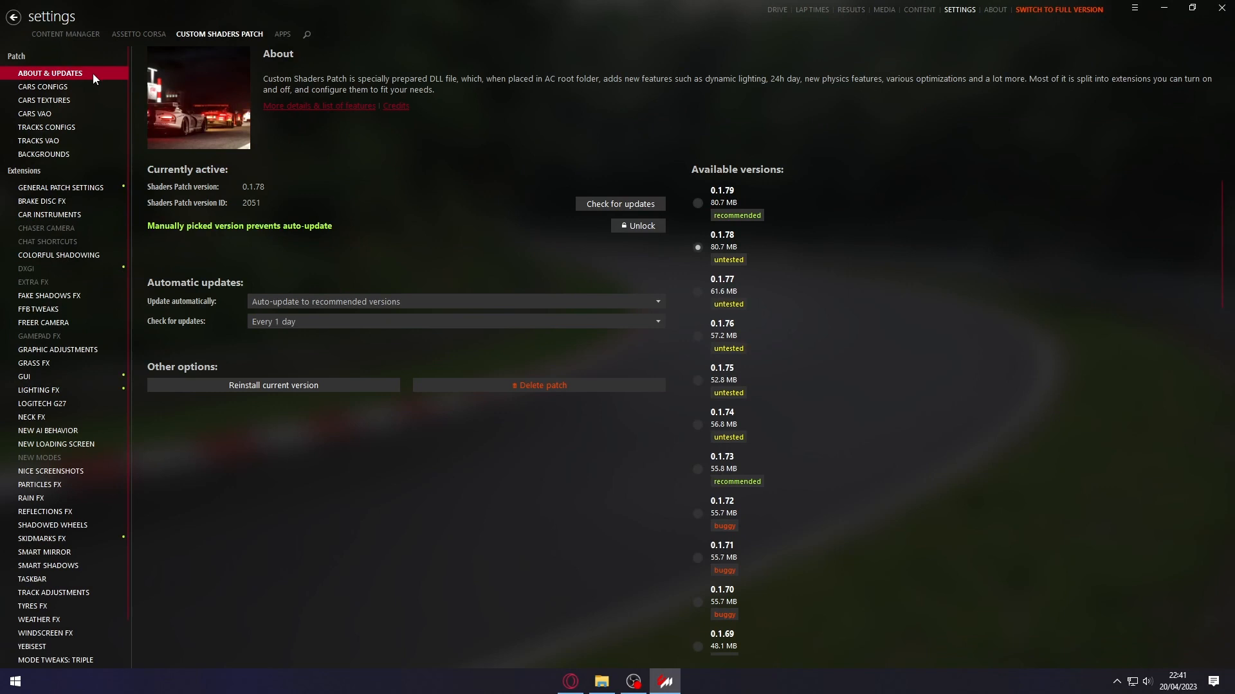
{"action": "mouse_move", "coordinate": [744, 246]}
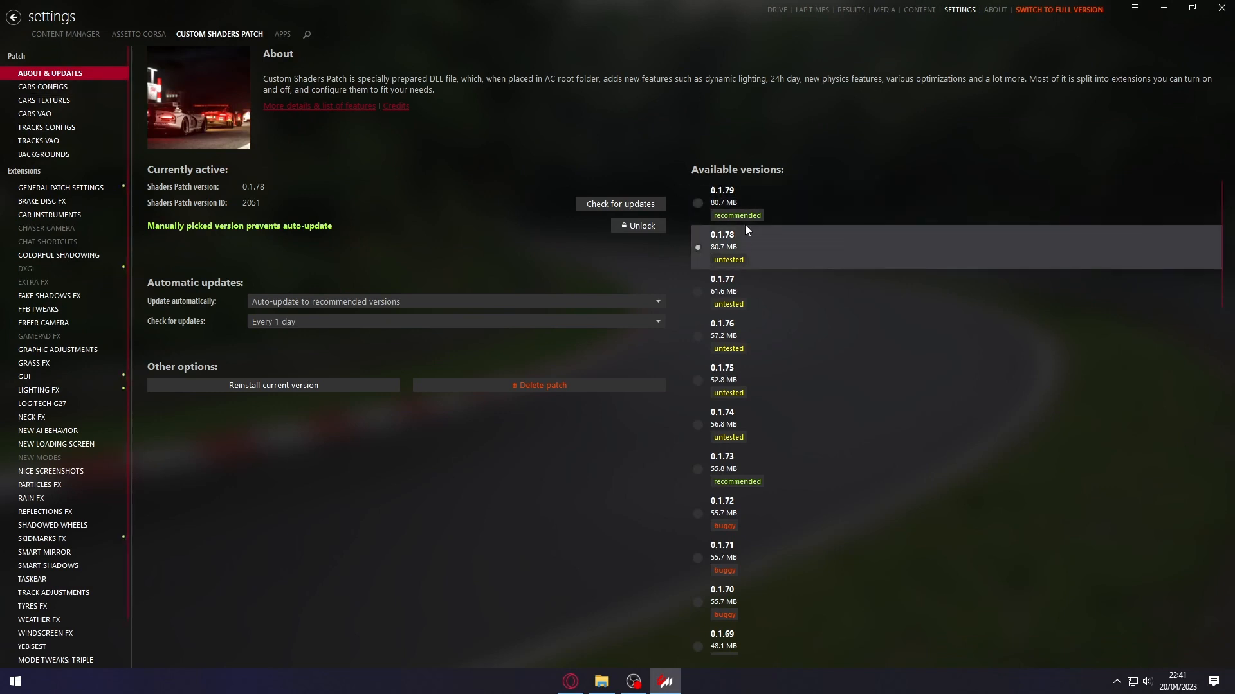
{"action": "mouse_move", "coordinate": [719, 241]}
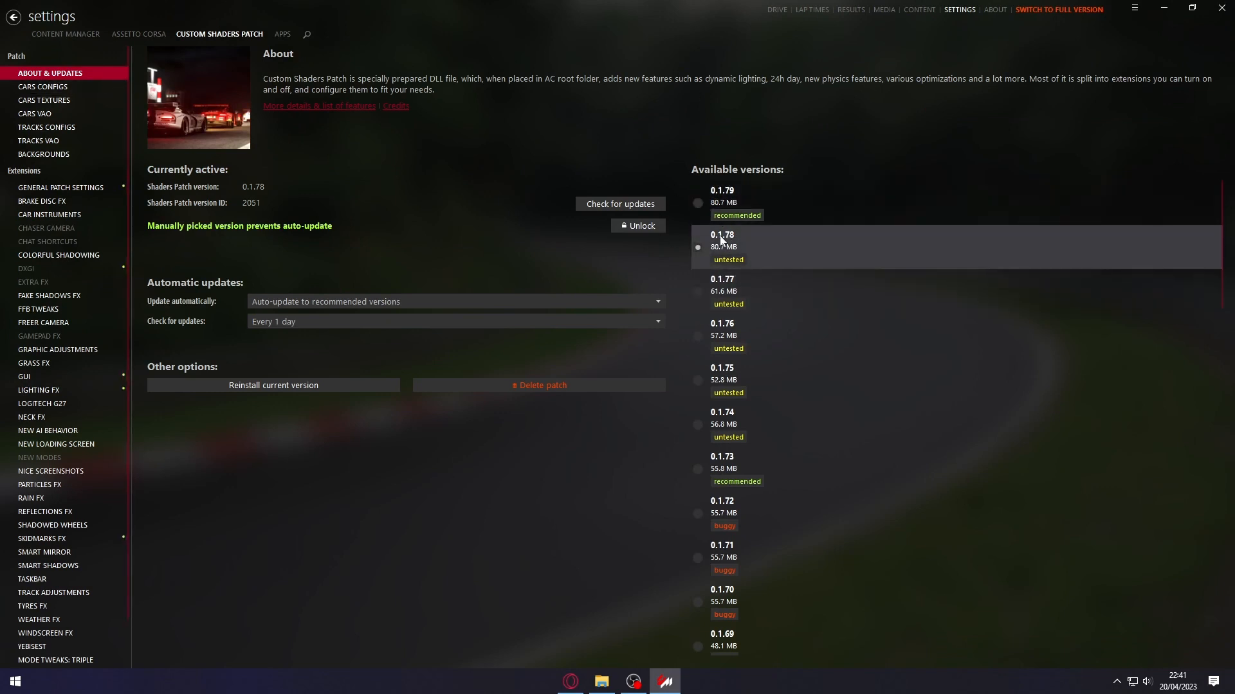
{"action": "mouse_move", "coordinate": [722, 247]}
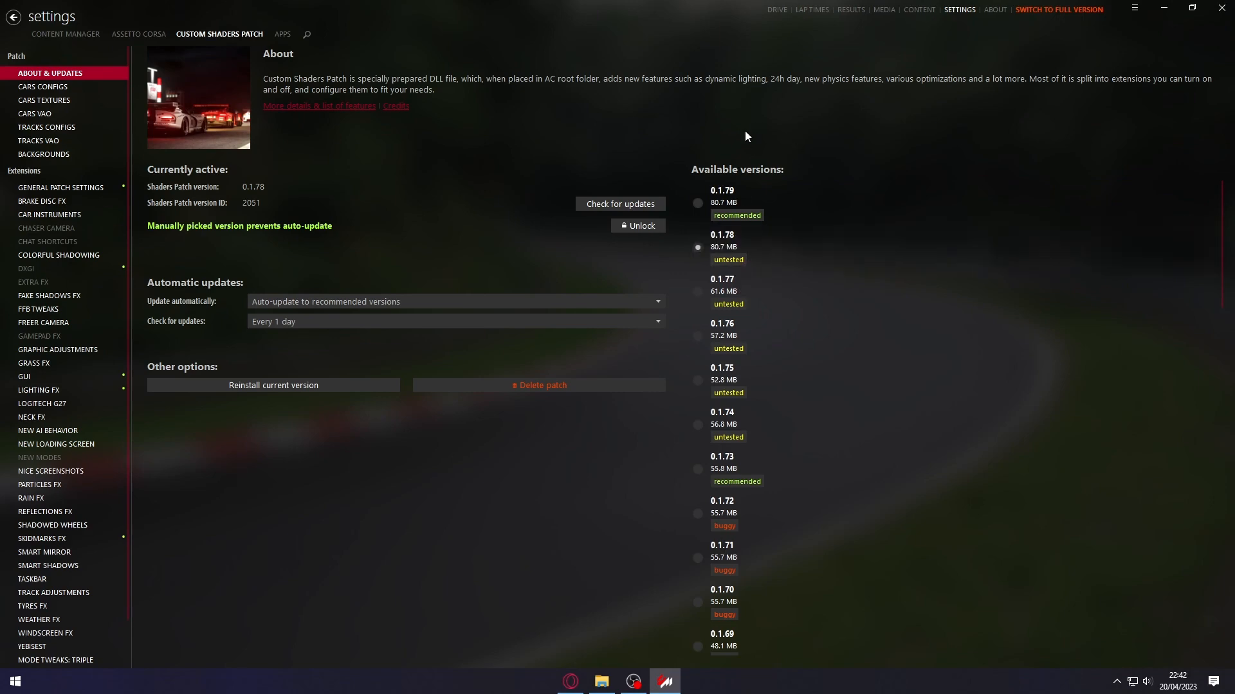
{"action": "mouse_move", "coordinate": [727, 148]}
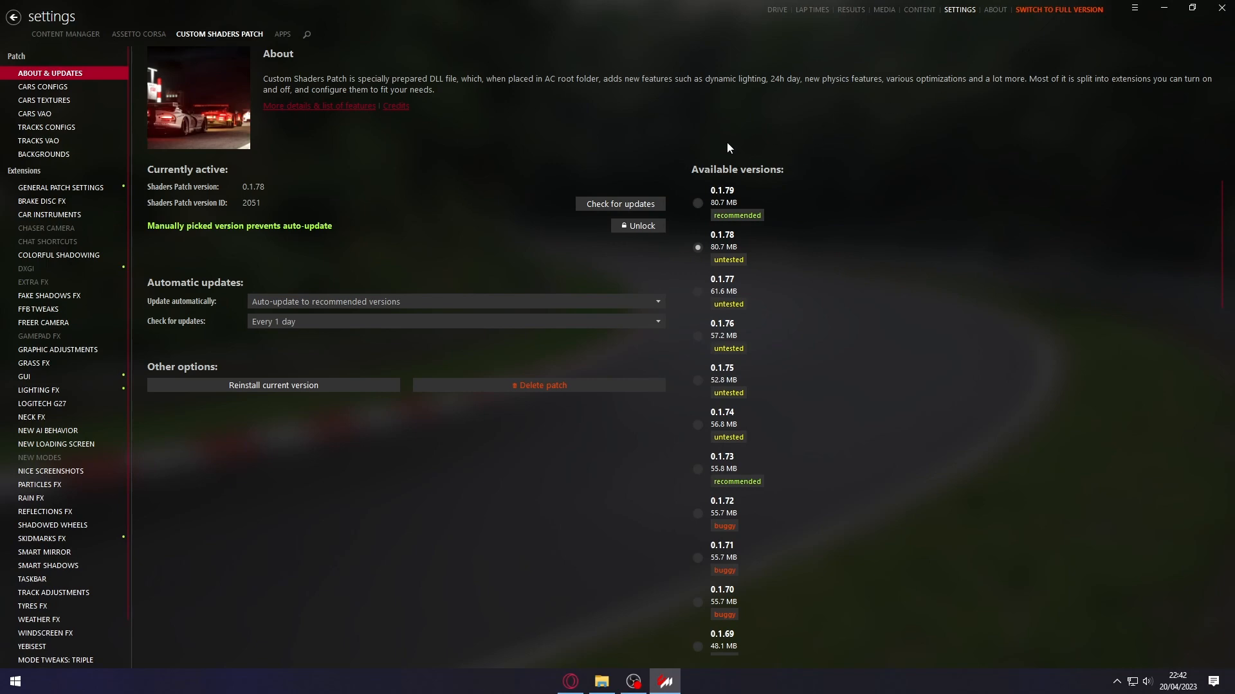
{"action": "mouse_move", "coordinate": [721, 197]}
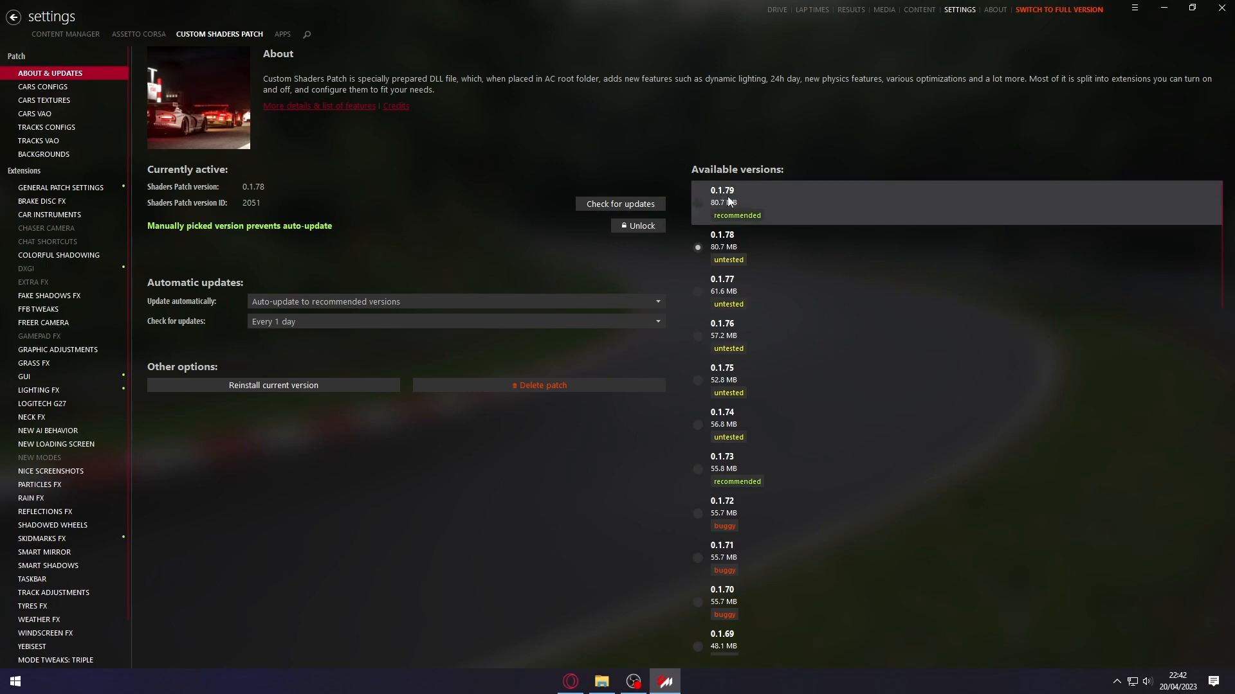
{"action": "mouse_move", "coordinate": [738, 156]}
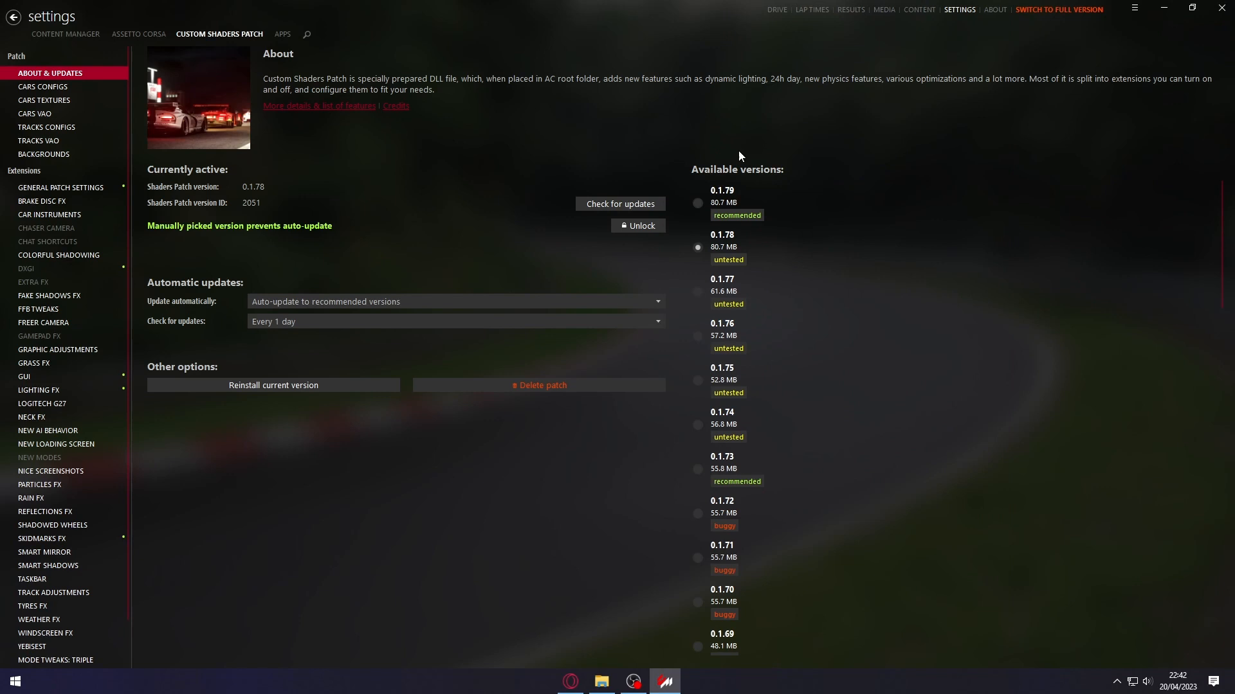
{"action": "mouse_move", "coordinate": [1083, 45]}
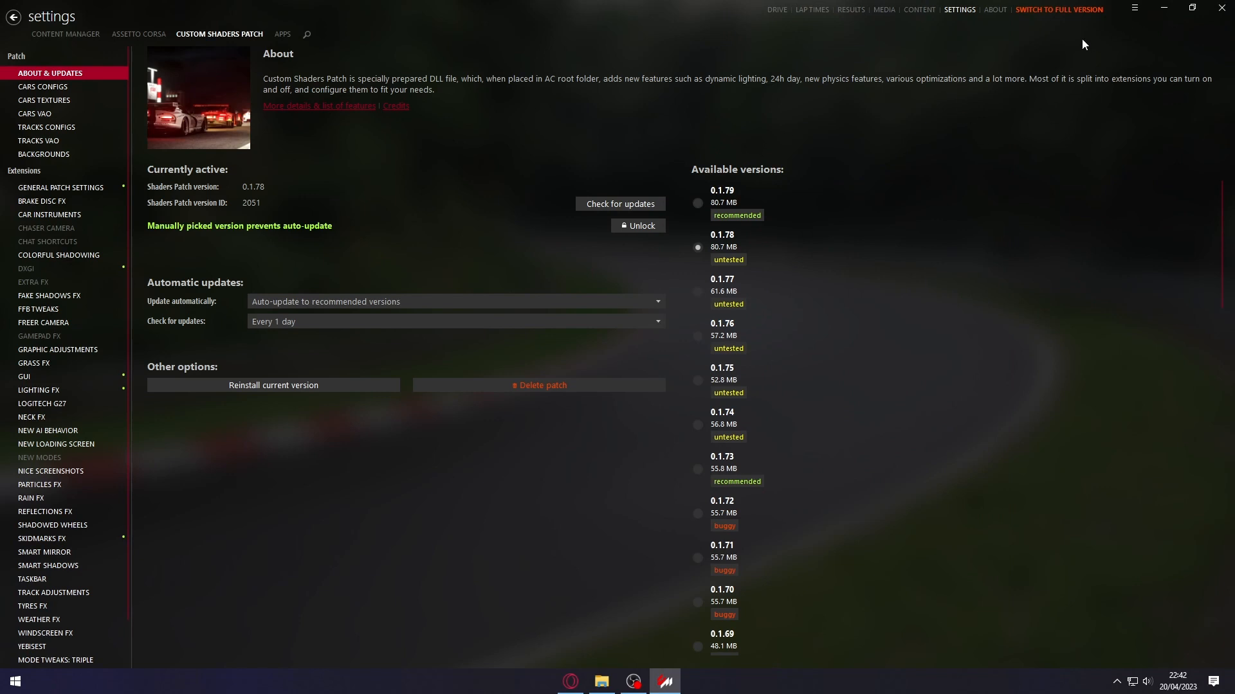
{"action": "mouse_move", "coordinate": [720, 131]}
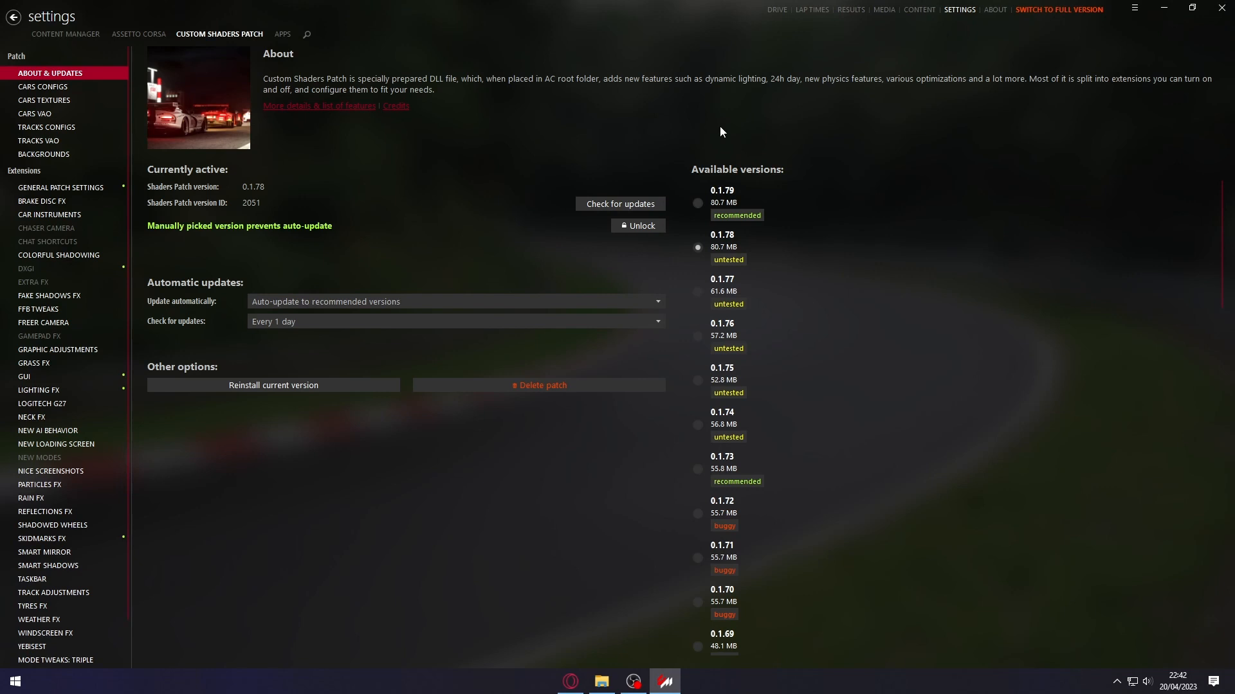
{"action": "mouse_move", "coordinate": [728, 147]}
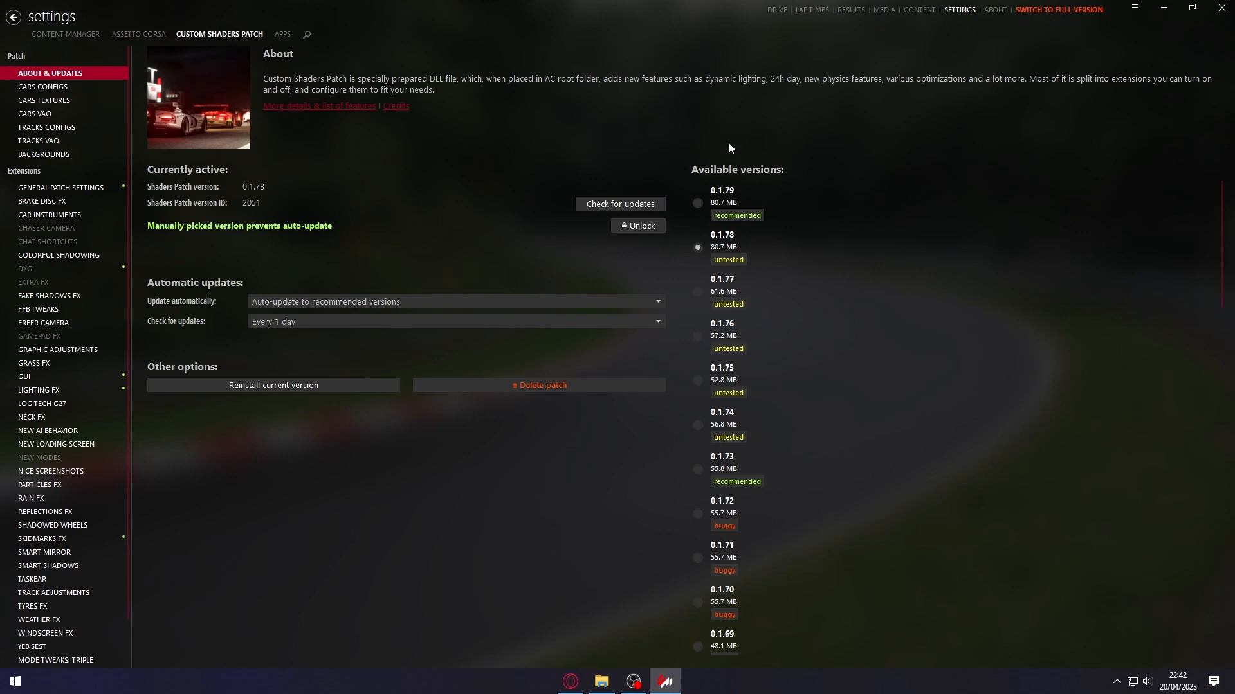
{"action": "mouse_move", "coordinate": [787, 164]}
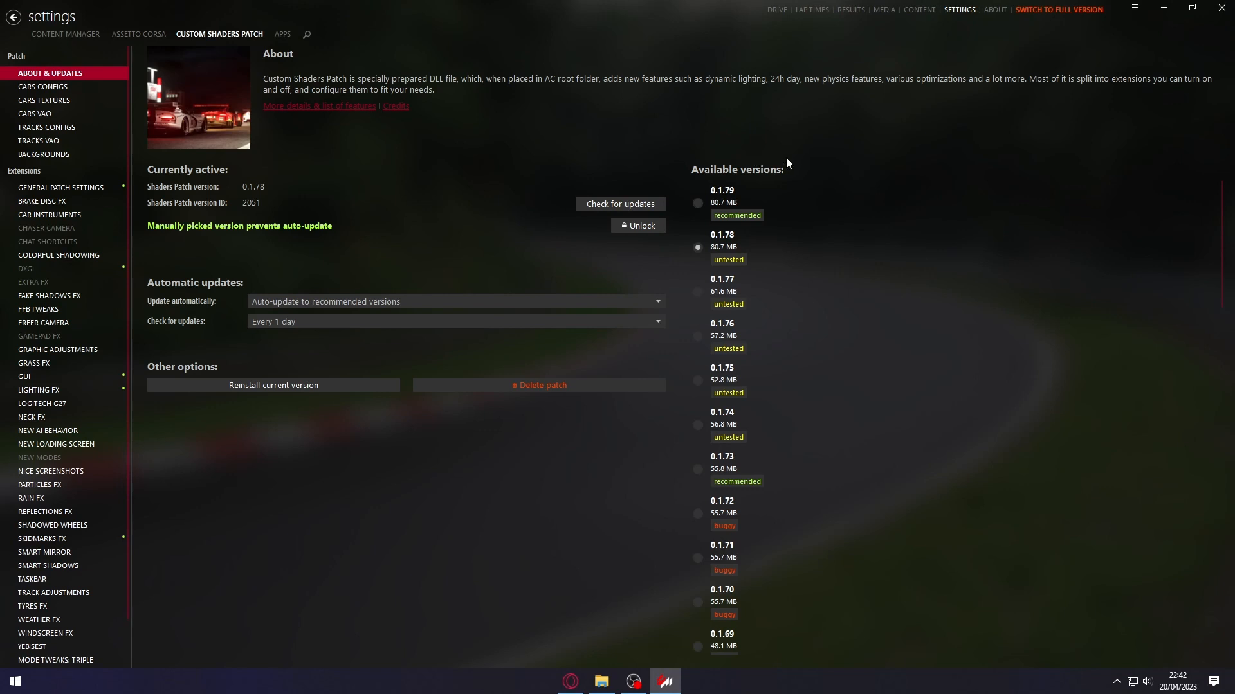
{"action": "mouse_move", "coordinate": [781, 154]}
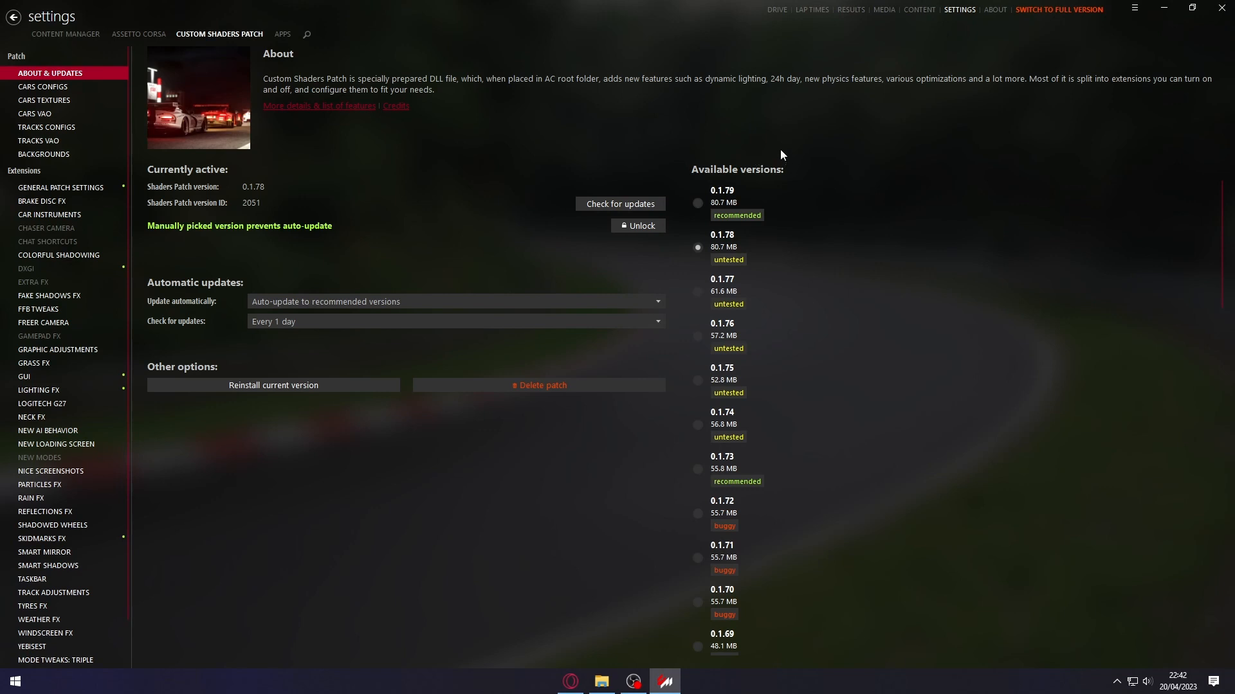
{"action": "mouse_move", "coordinate": [994, 84]}
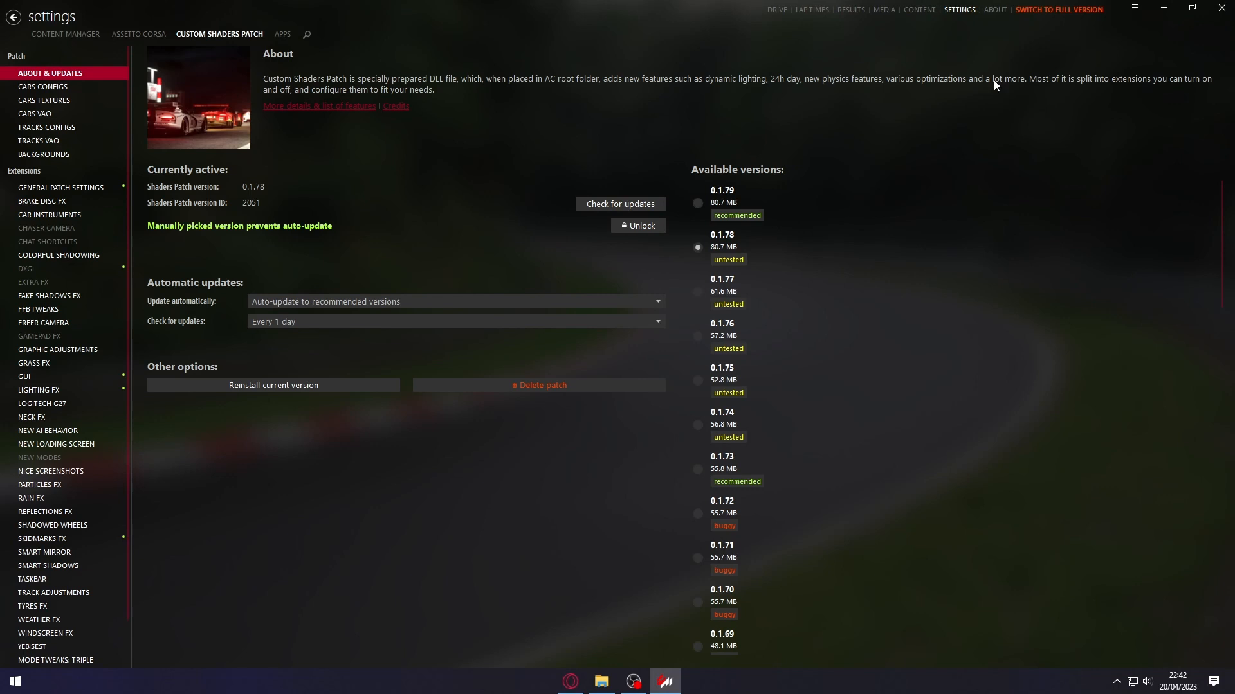
{"action": "mouse_move", "coordinate": [819, 155]}
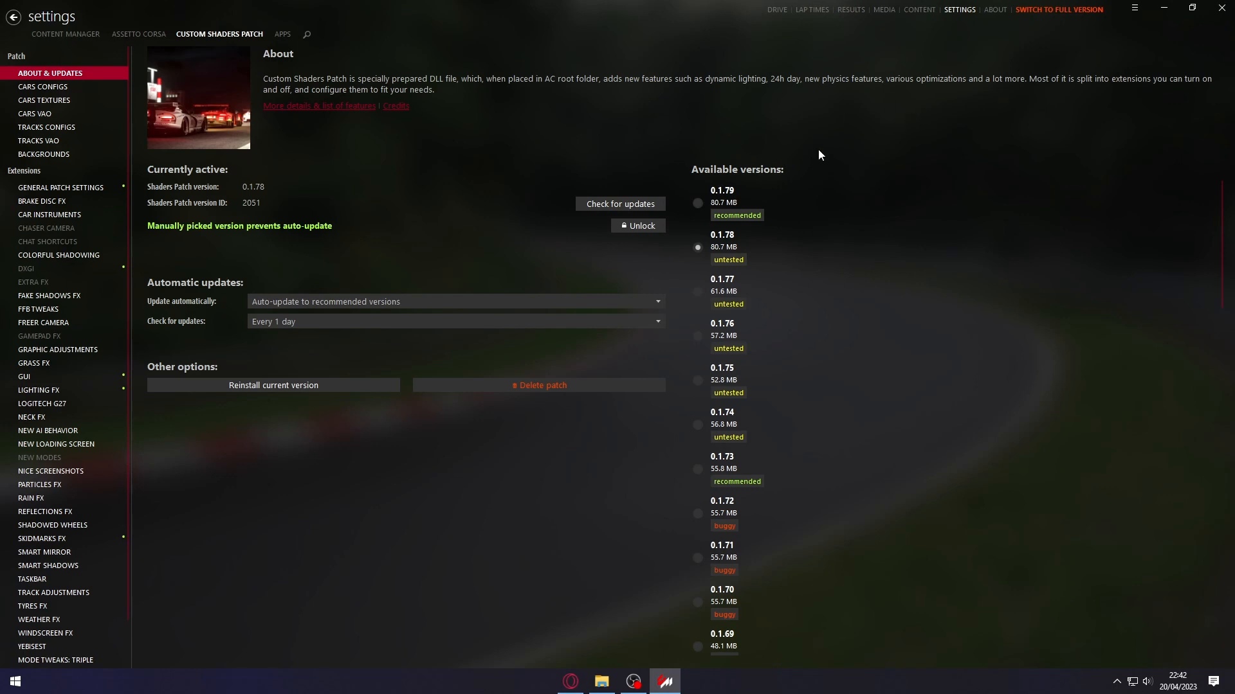
{"action": "mouse_move", "coordinate": [728, 129]}
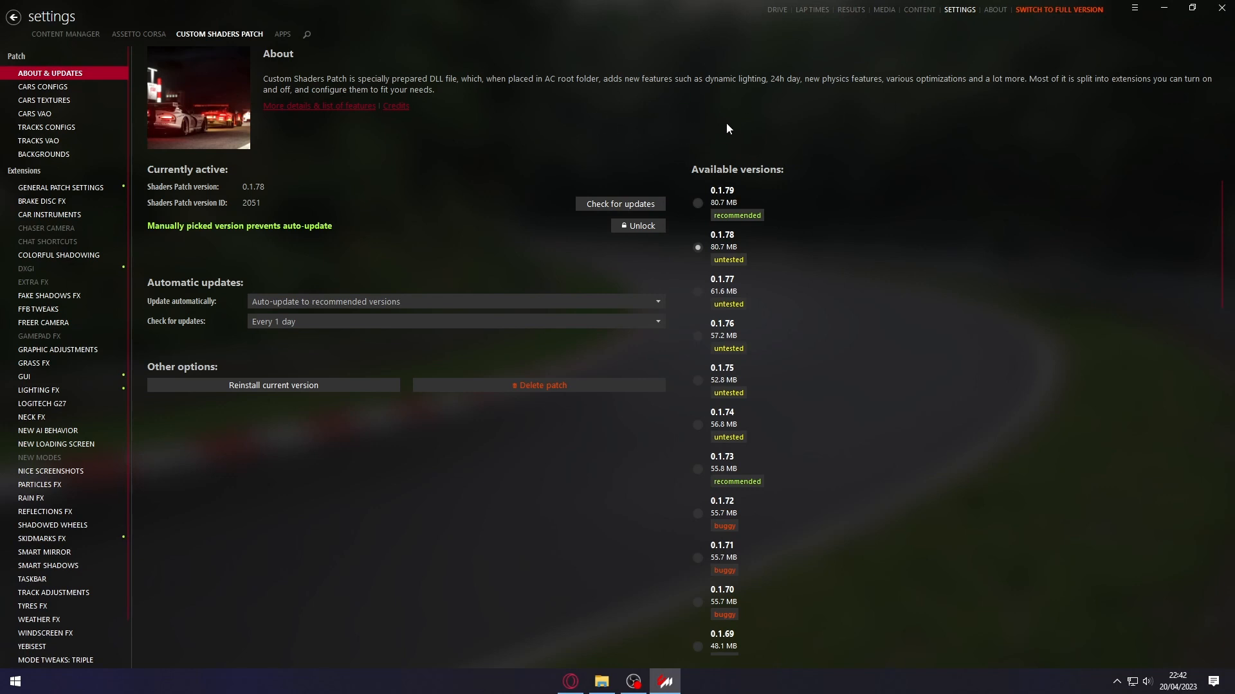
{"action": "mouse_move", "coordinate": [731, 131]}
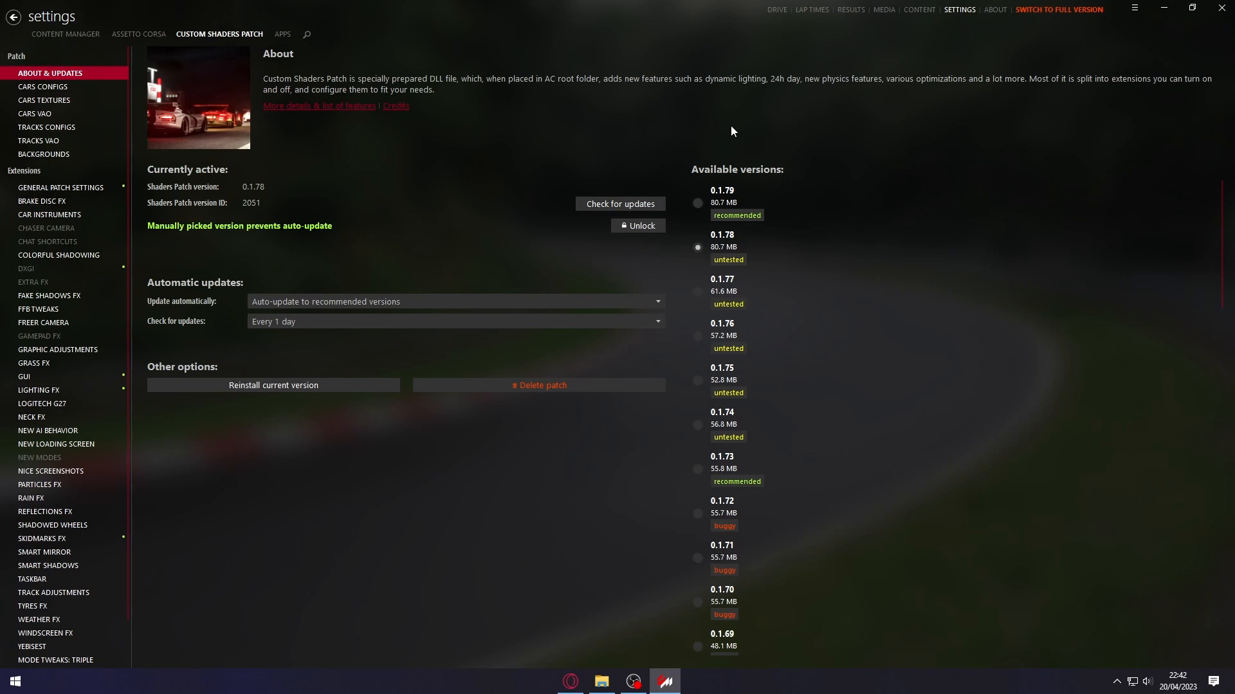
{"action": "mouse_move", "coordinate": [1135, 9]}
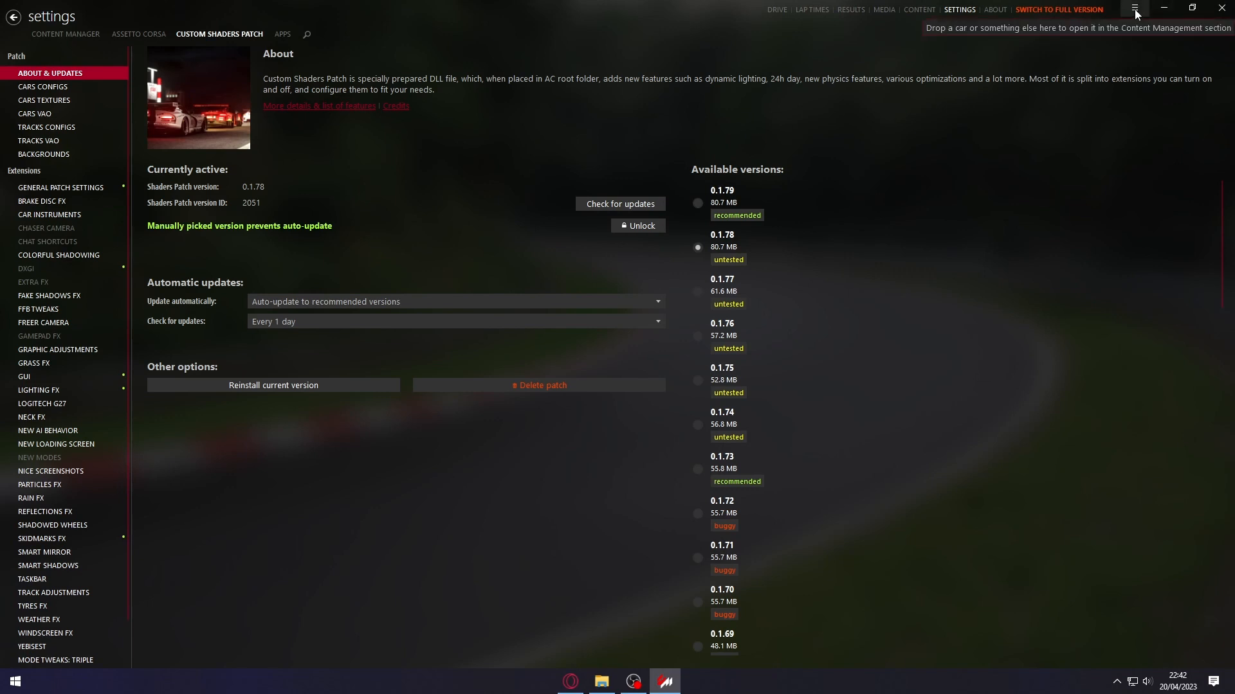
- Choose the lights-patch-v0.1.80-preview1-full archive to install from file
{"action": "left_click", "coordinate": [1134, 9]}
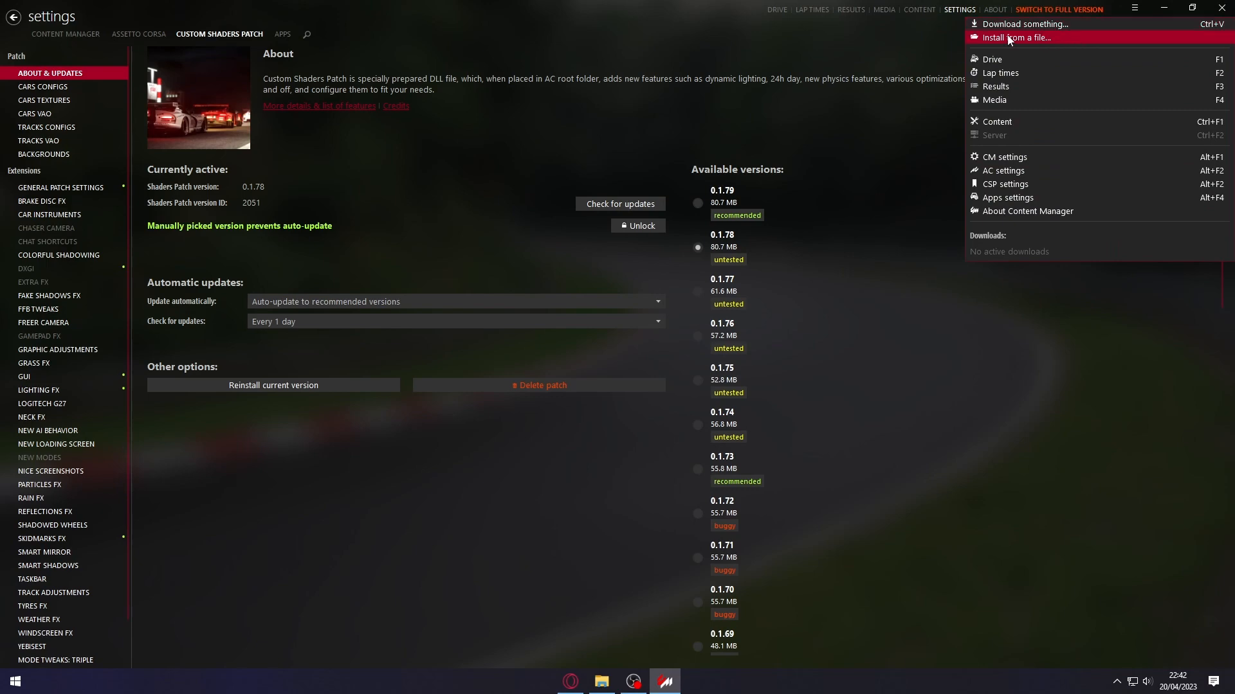
{"action": "left_click", "coordinate": [1016, 37]}
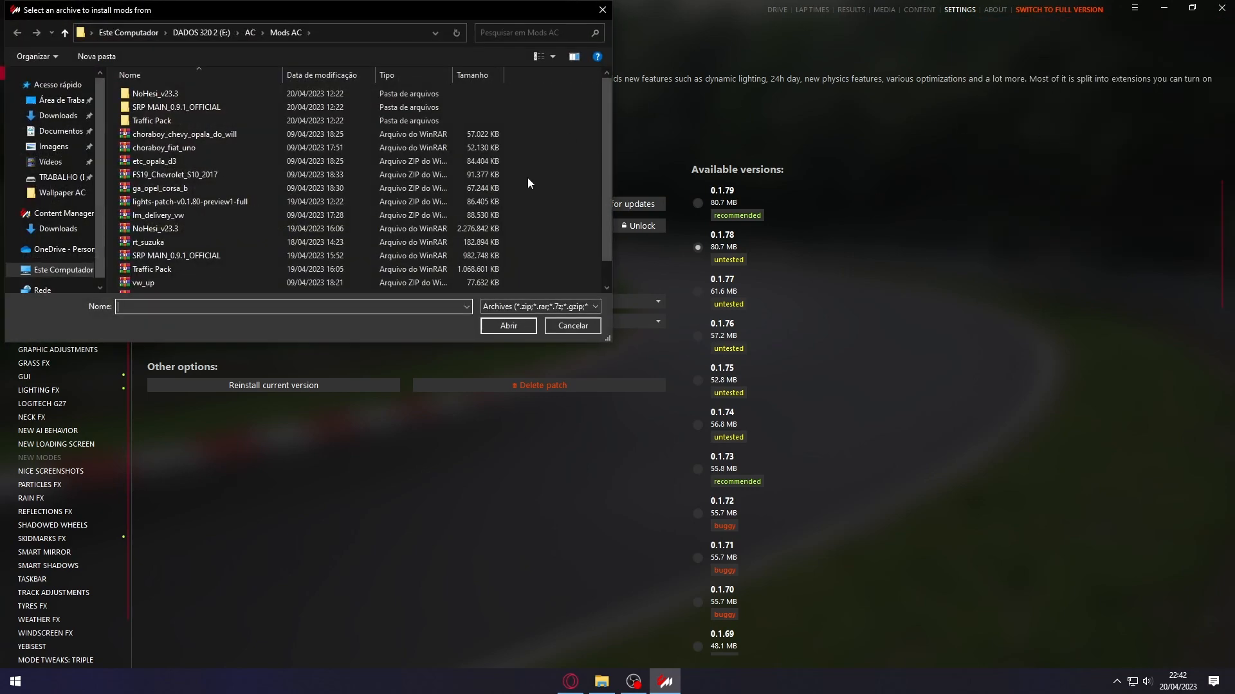
{"action": "scroll", "scroll_direction": "down", "scroll_amount": 3}
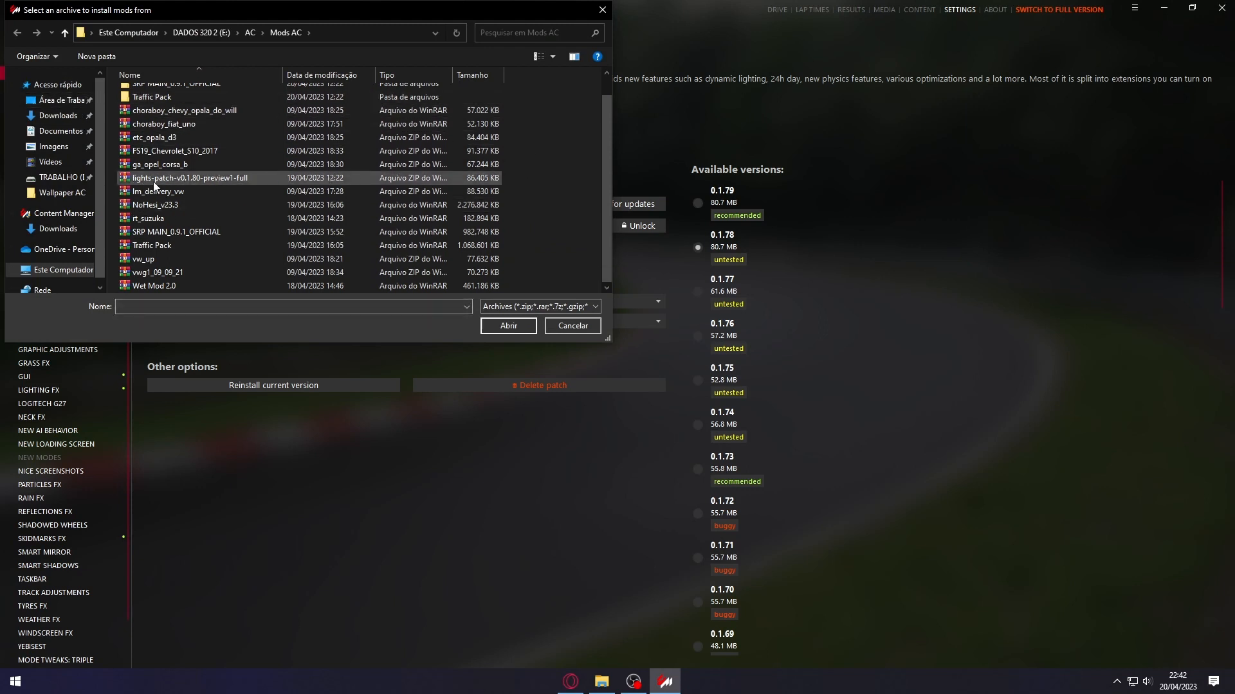
{"action": "left_click", "coordinate": [156, 138]}
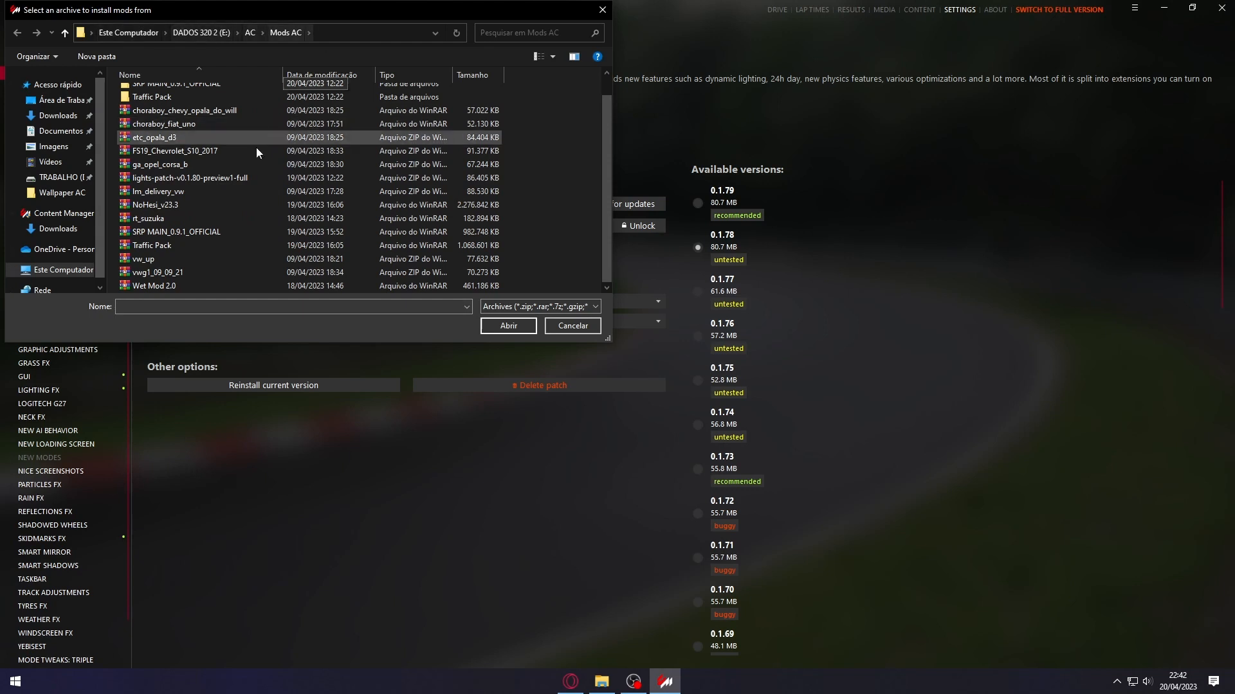
{"action": "left_click", "coordinate": [187, 178]}
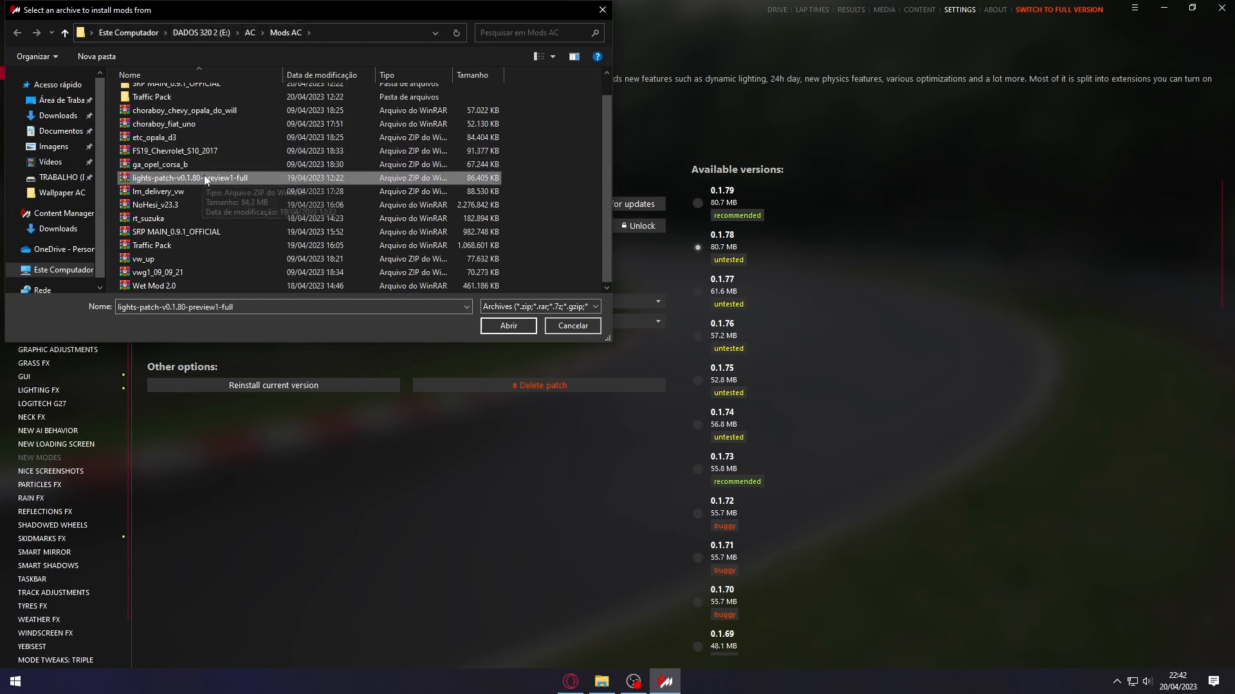
{"action": "mouse_move", "coordinate": [524, 191]}
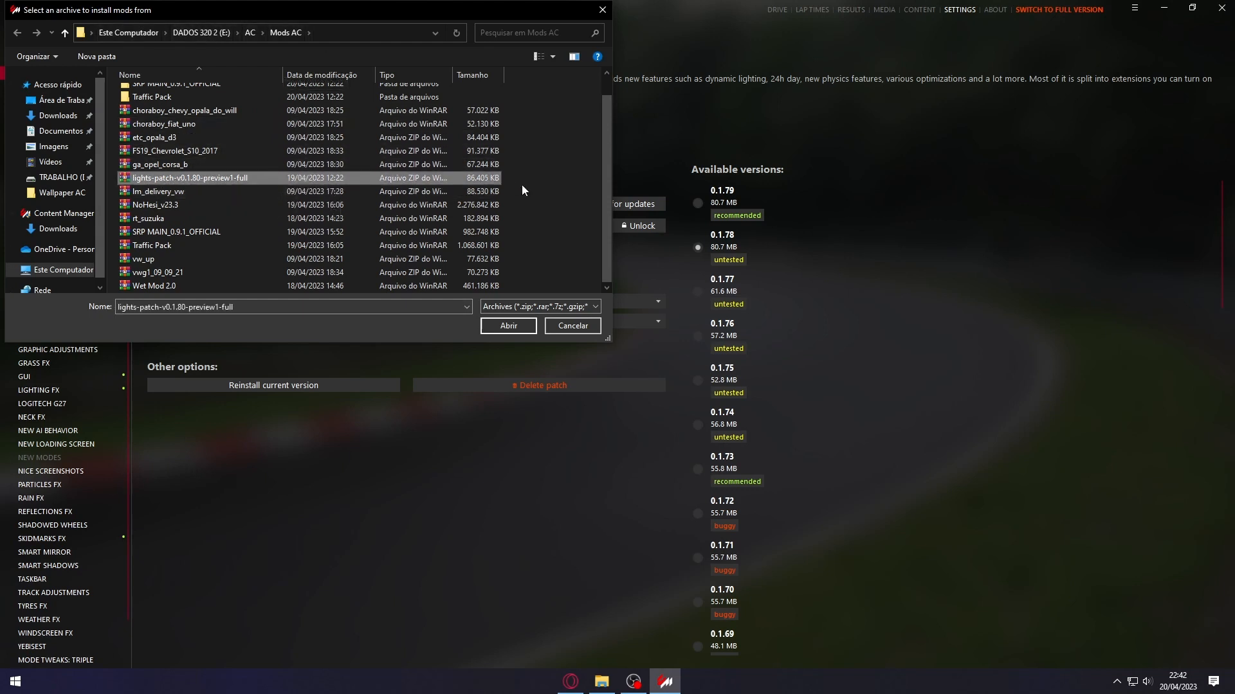
{"action": "mouse_move", "coordinate": [508, 325]}
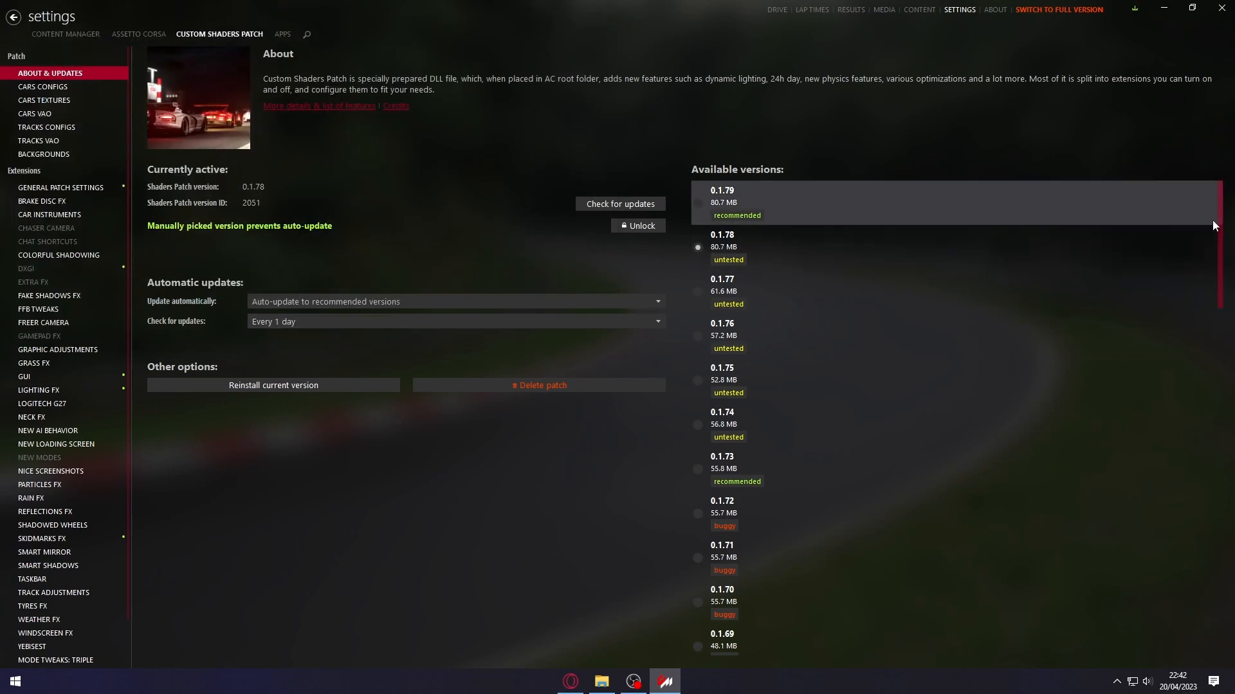
- Install the pending 0.1.80-preview1 patch from the Downloads panel
{"action": "left_click", "coordinate": [1133, 9]}
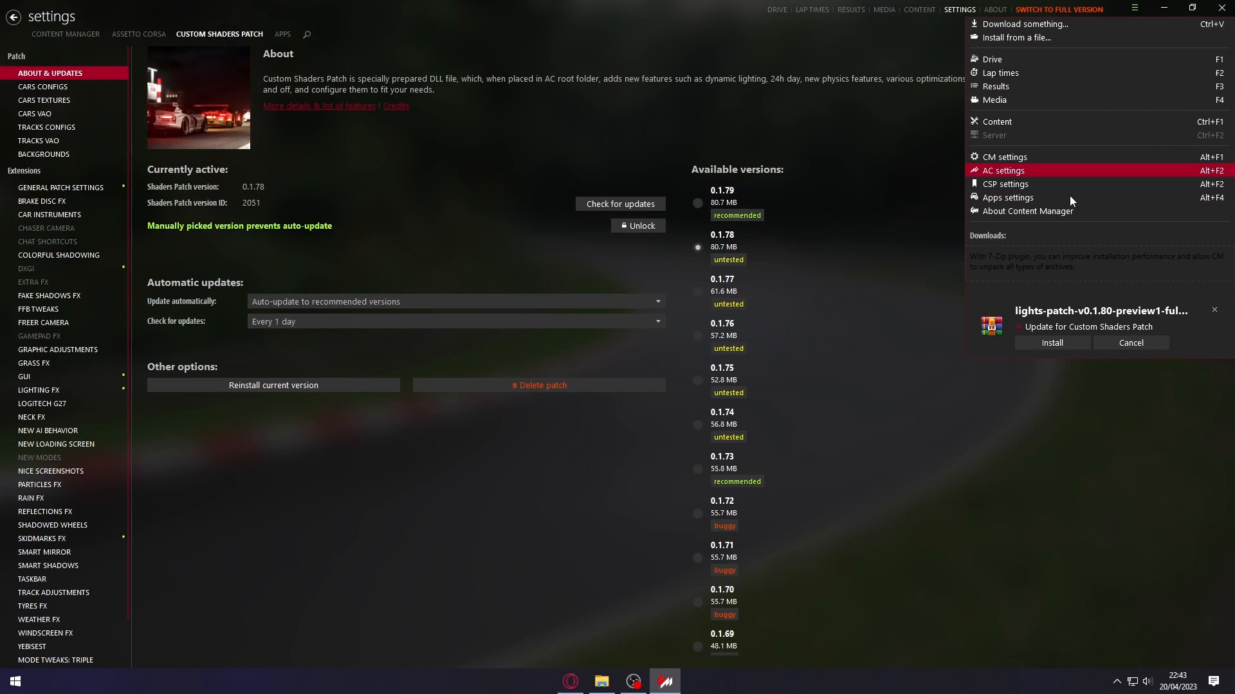
{"action": "left_click", "coordinate": [1050, 342]}
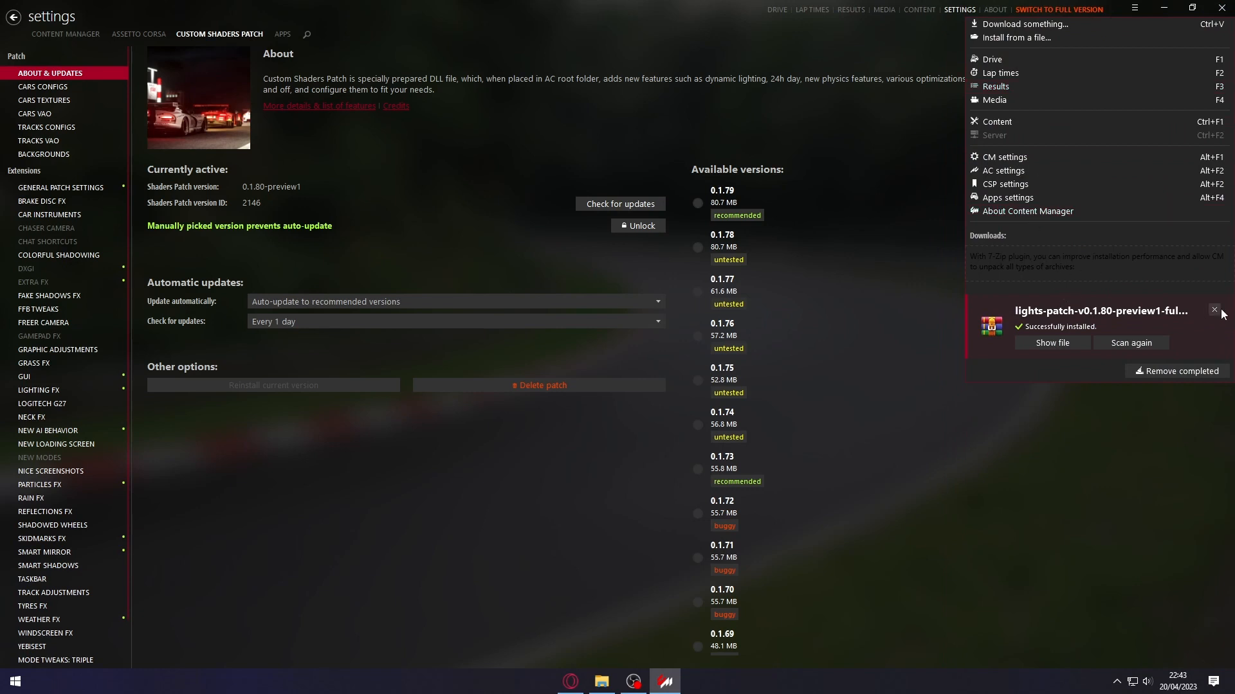
{"action": "mouse_move", "coordinate": [1109, 274]}
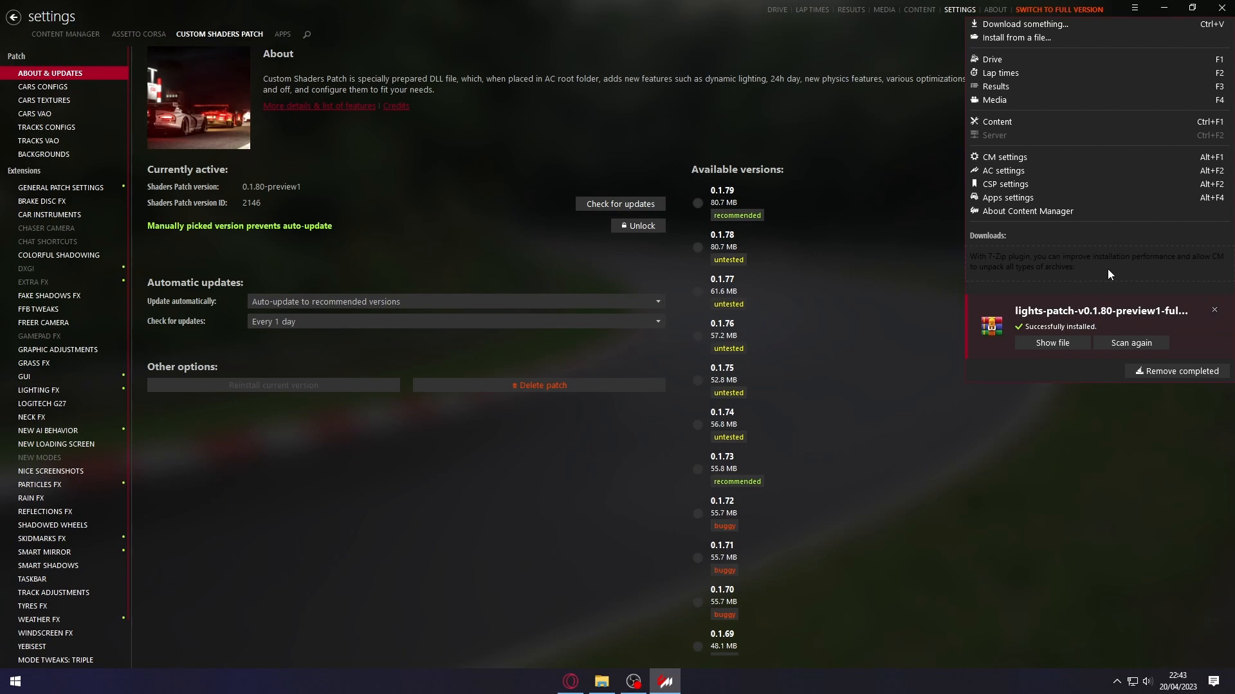
{"action": "mouse_move", "coordinate": [535, 420]}
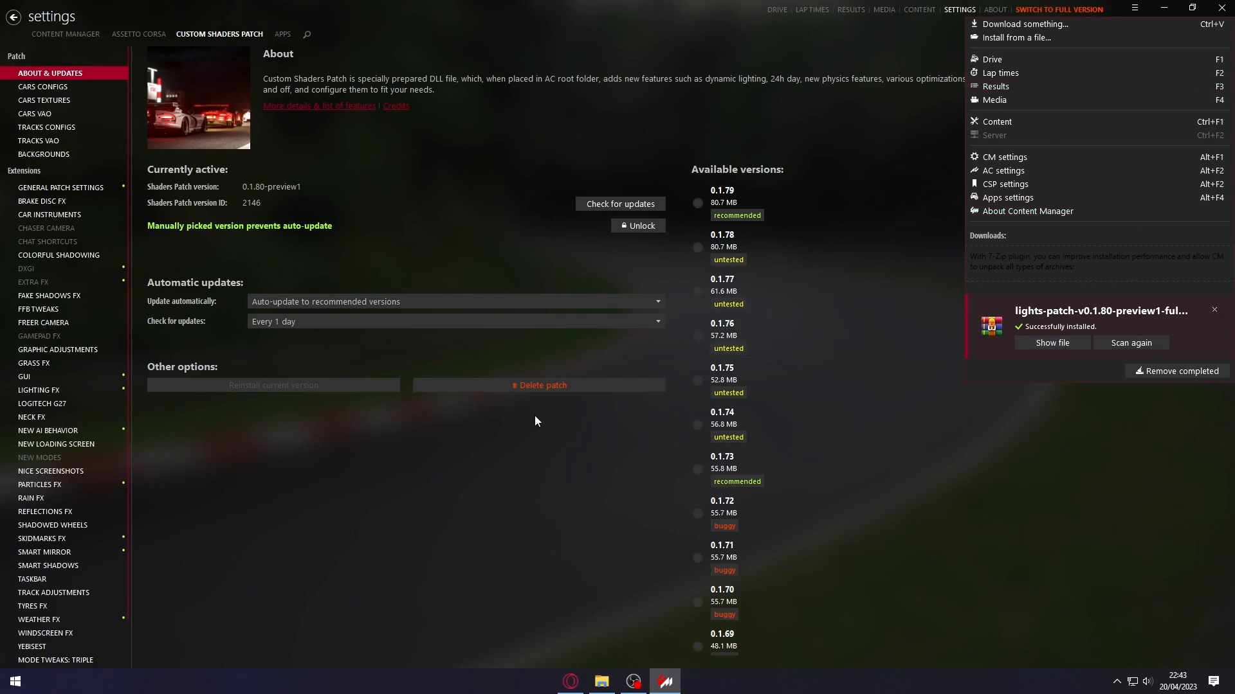
- Dismiss the Downloads panel and return to About & Updates showing 0.1.80-preview1 active
{"action": "left_click", "coordinate": [43, 86]}
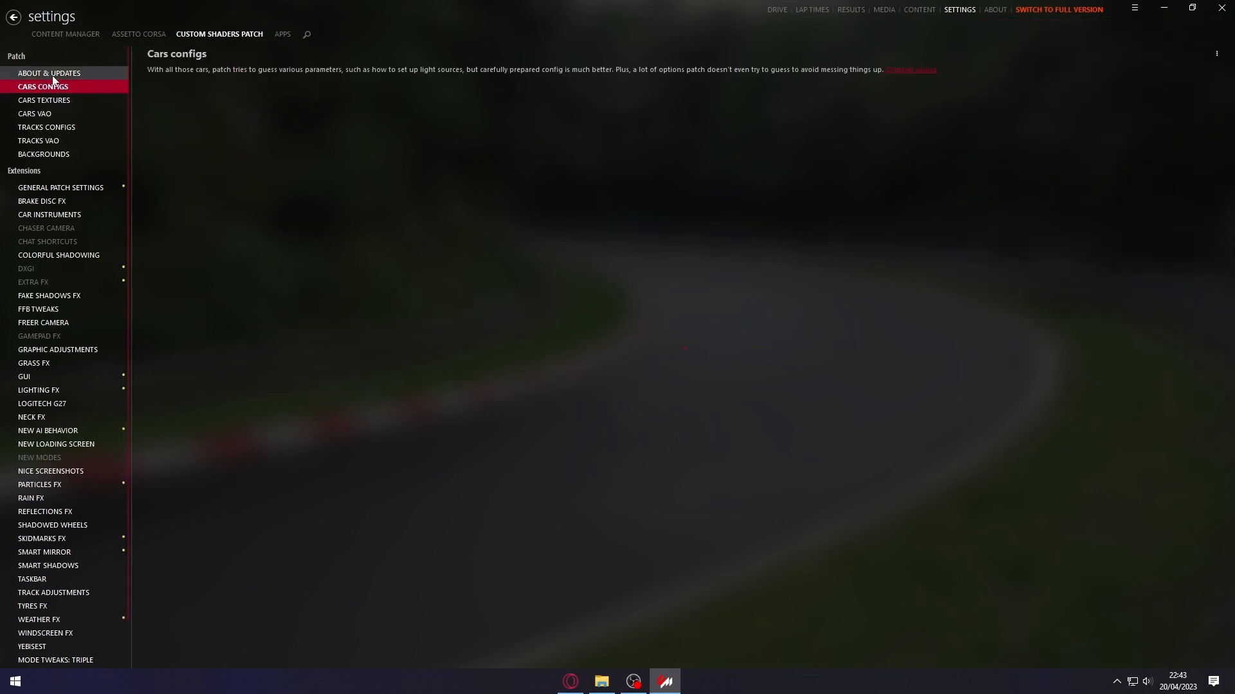
{"action": "left_click", "coordinate": [49, 72]}
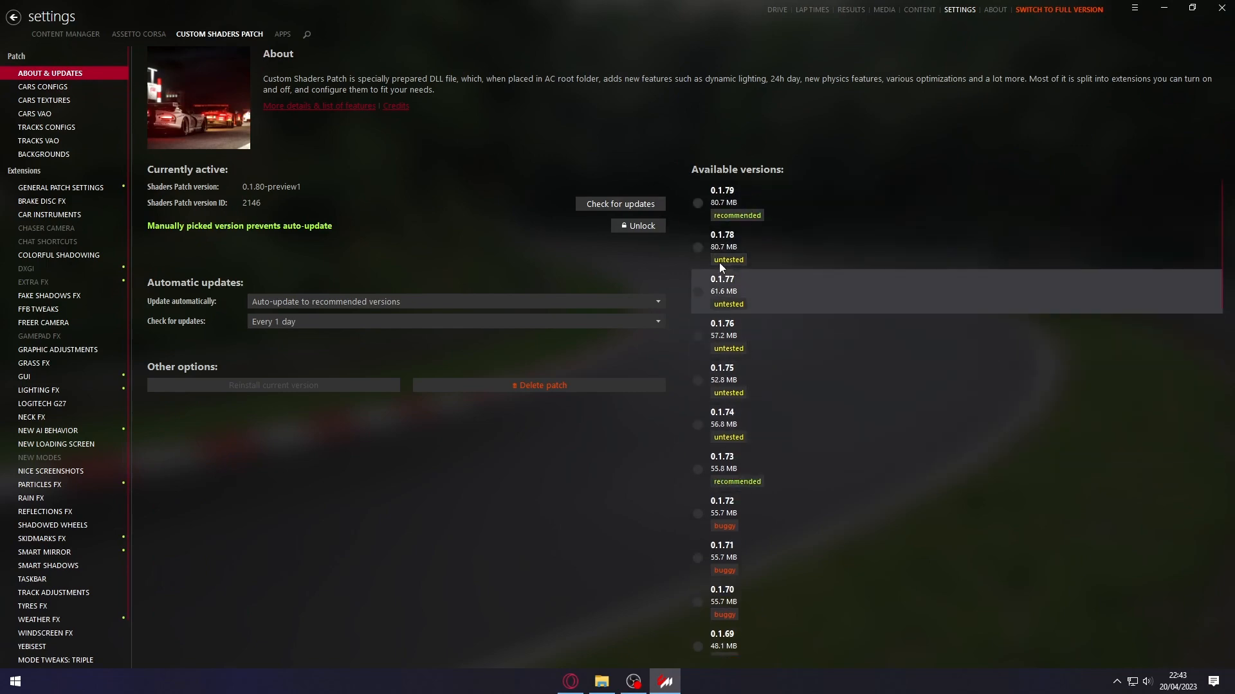
{"action": "mouse_move", "coordinate": [813, 133]}
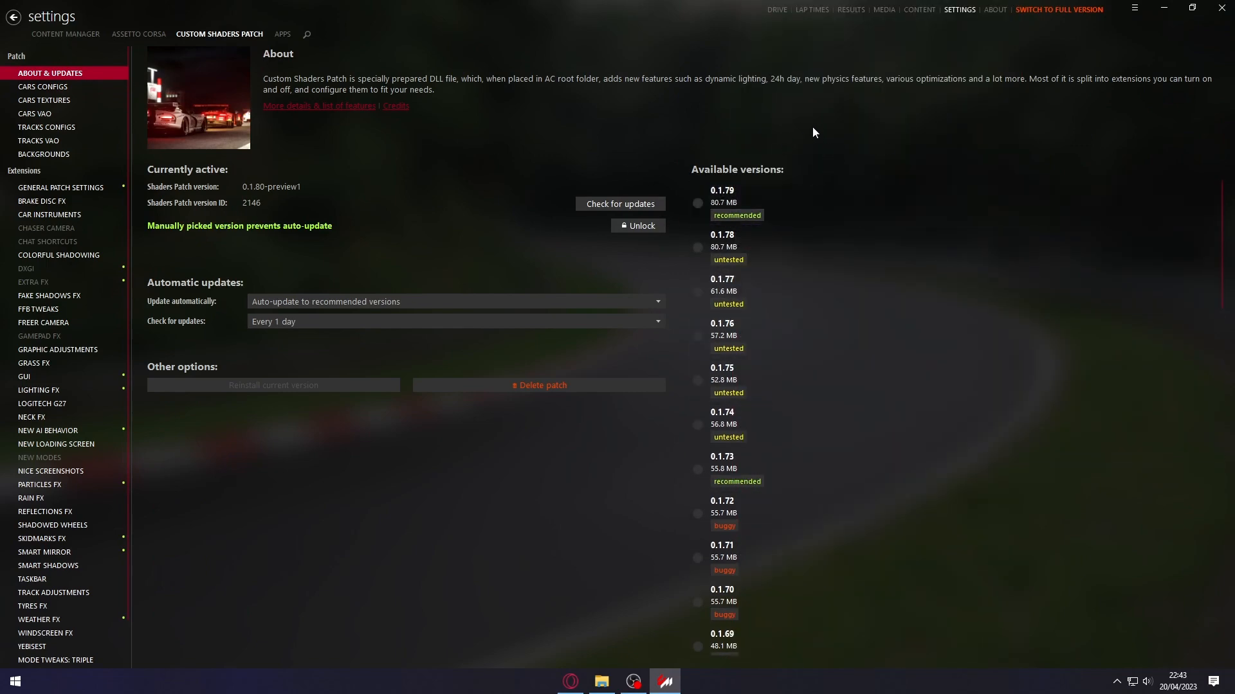
{"action": "mouse_move", "coordinate": [740, 135]}
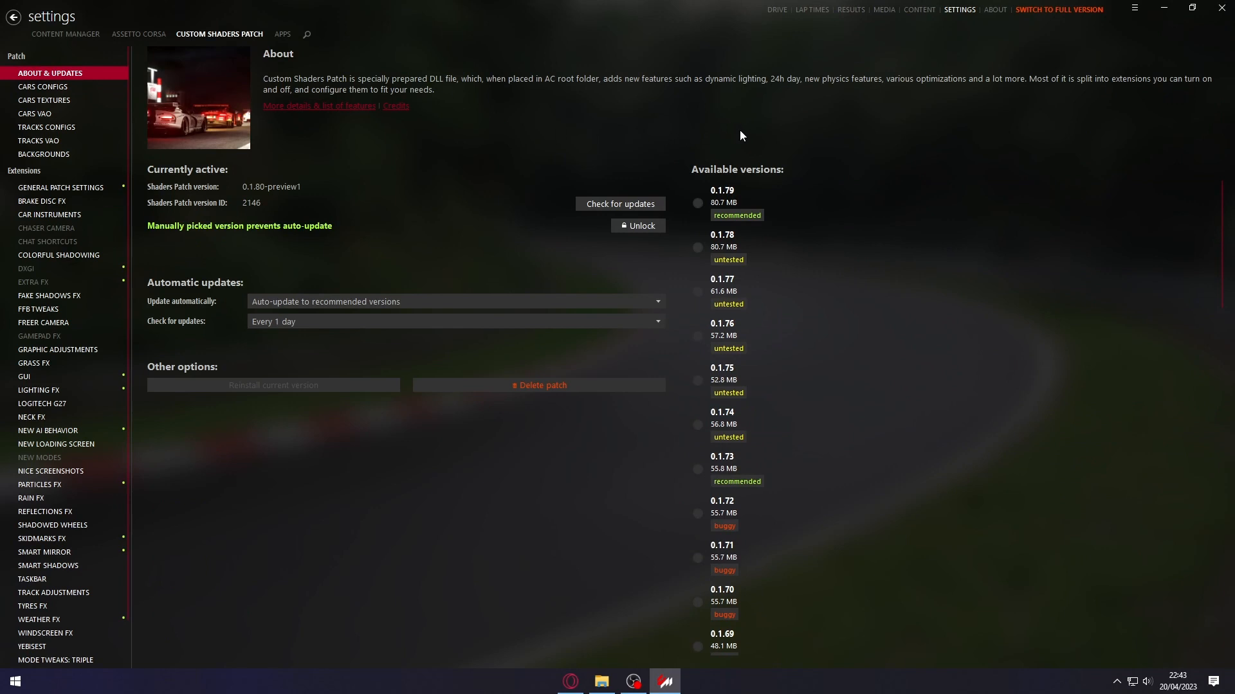
{"action": "mouse_move", "coordinate": [47, 149]}
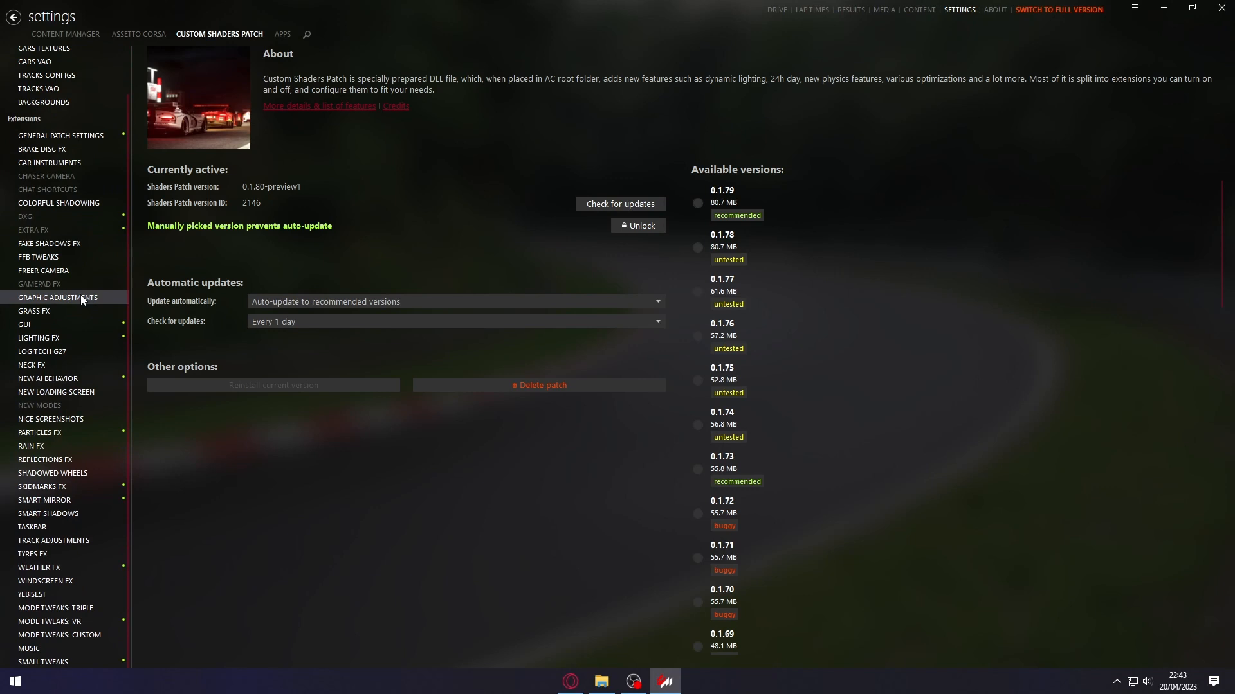
{"action": "mouse_move", "coordinate": [40, 567]}
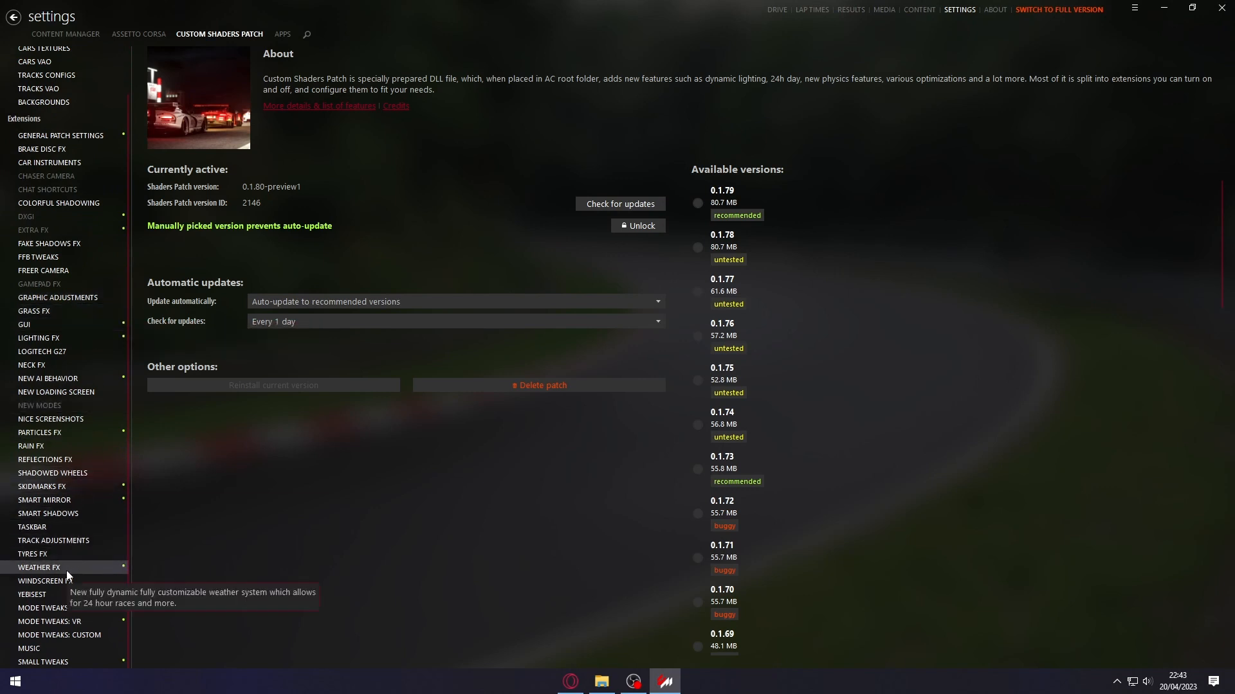
- Choose Sol 2.4 as the Weather FX controller script
{"action": "left_click", "coordinate": [40, 567]}
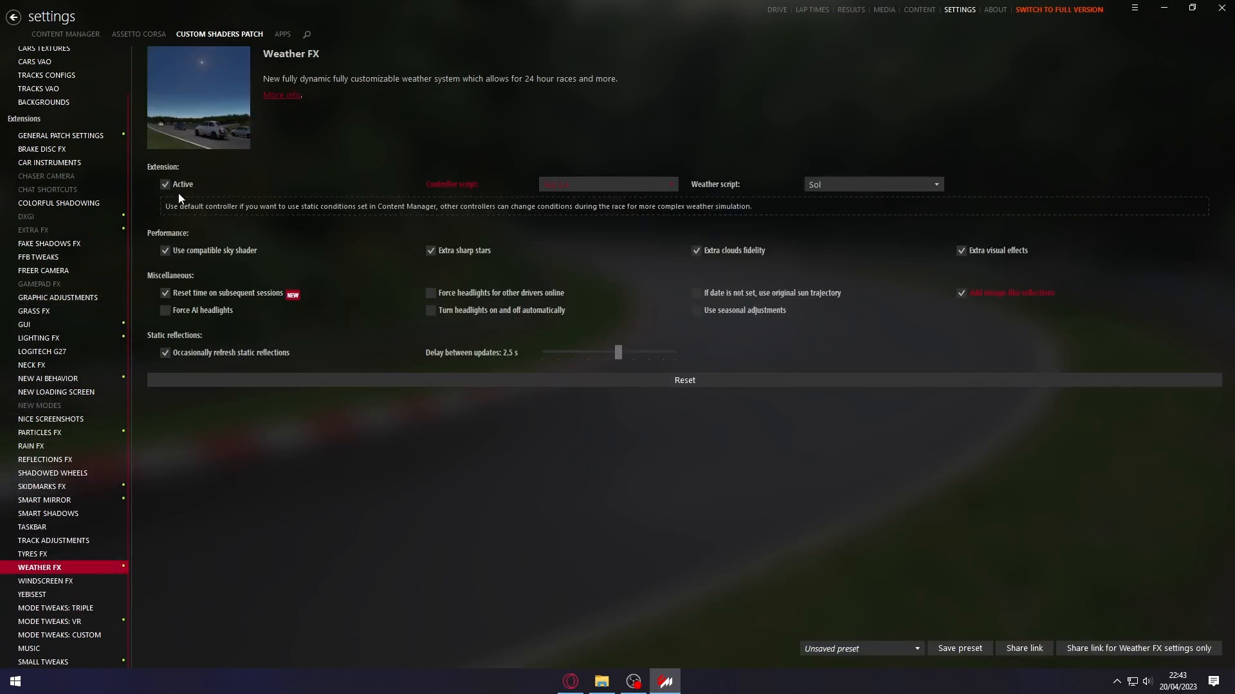
{"action": "left_click", "coordinate": [606, 184]}
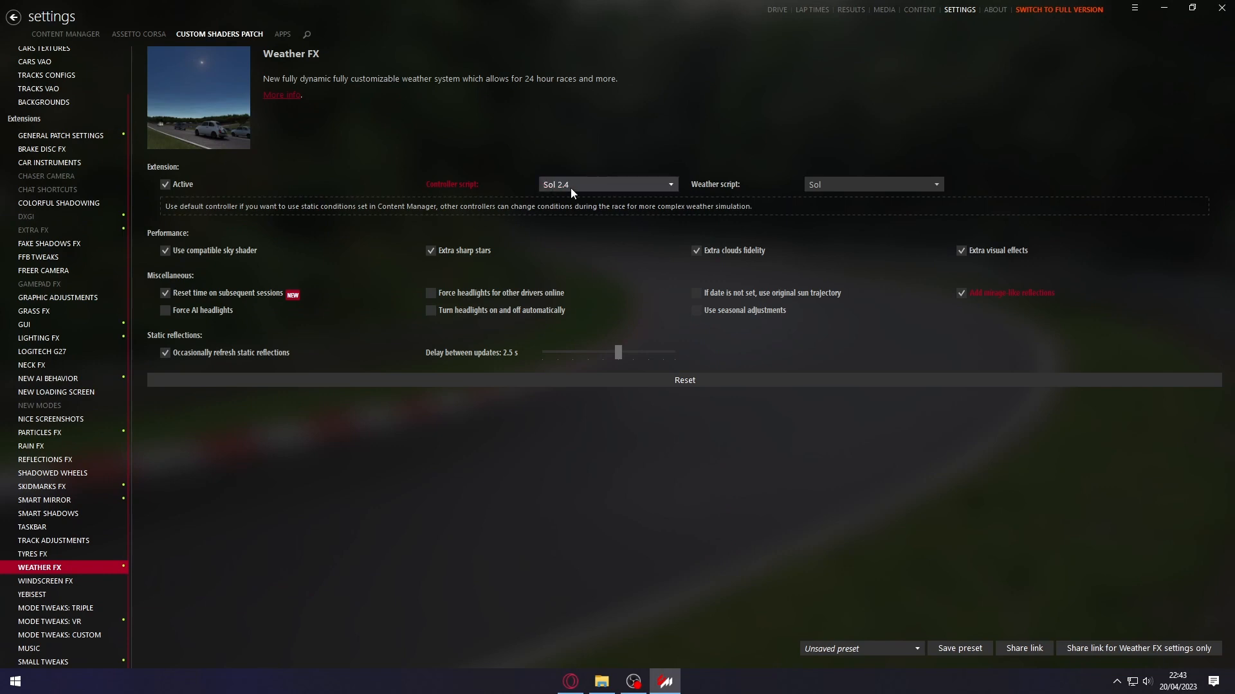
{"action": "left_click", "coordinate": [605, 184]}
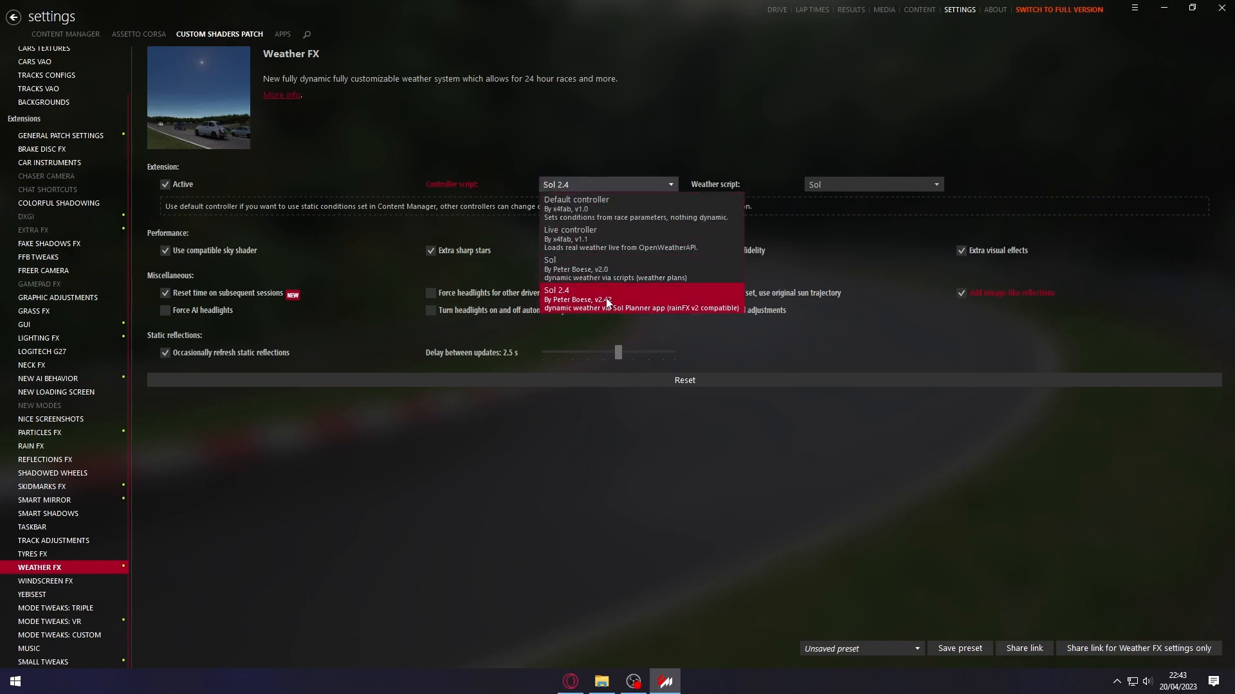
{"action": "mouse_move", "coordinate": [468, 169]}
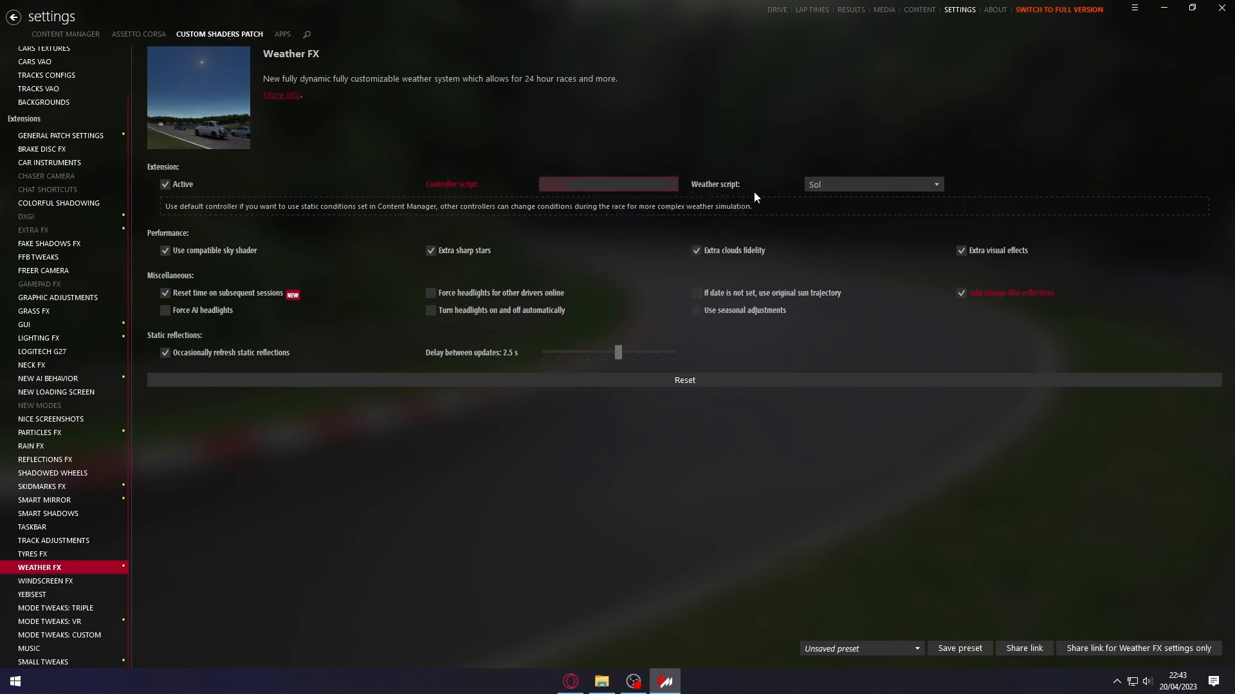
{"action": "left_click", "coordinate": [872, 184]}
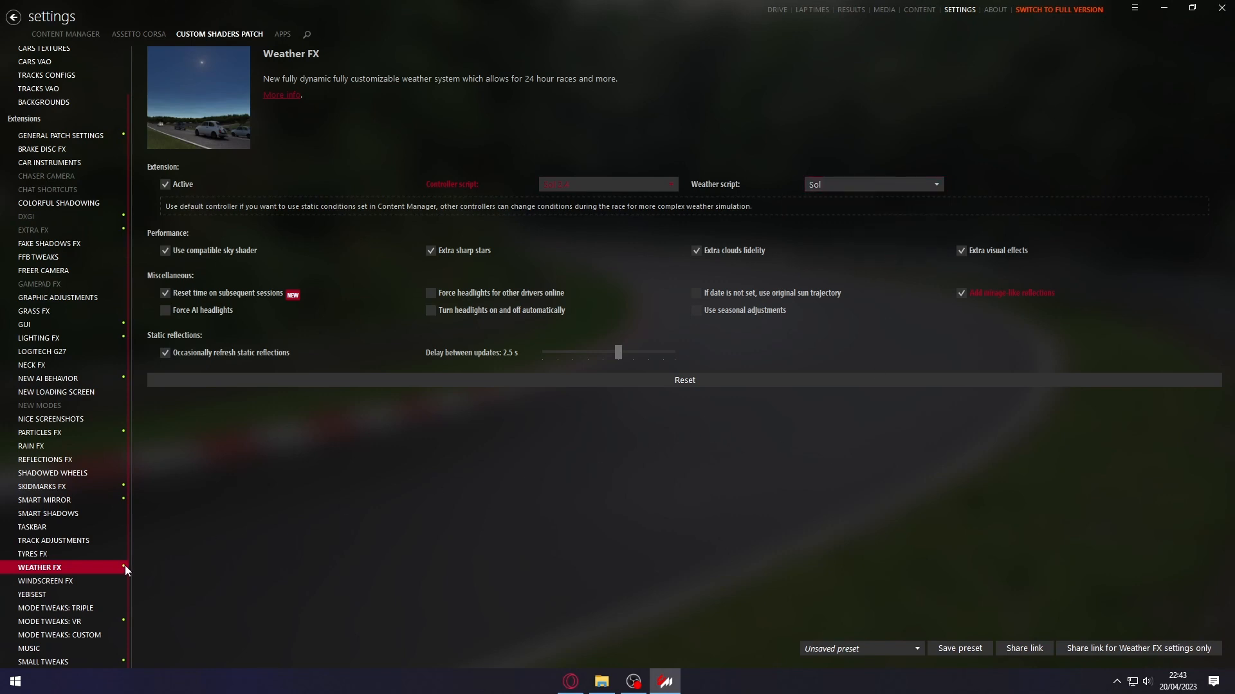
{"action": "mouse_move", "coordinate": [74, 490]}
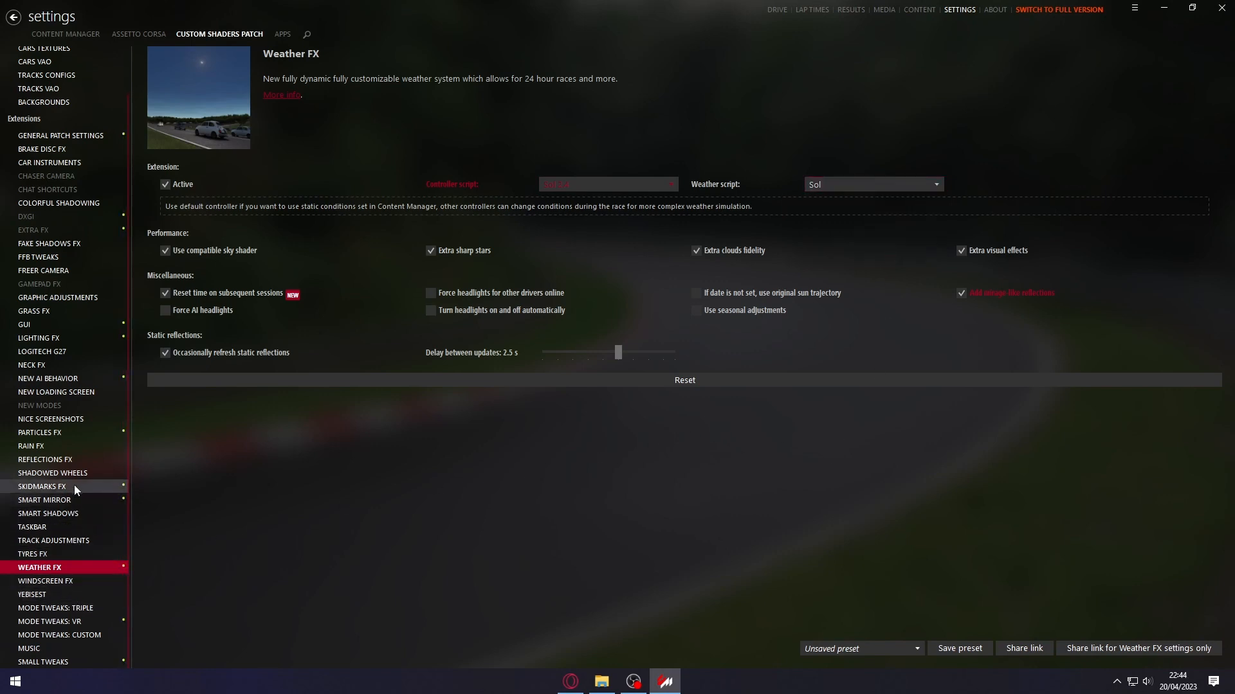
- Confirm Rain FX is active and browse Content Manager's Drive settings
{"action": "left_click", "coordinate": [31, 446]}
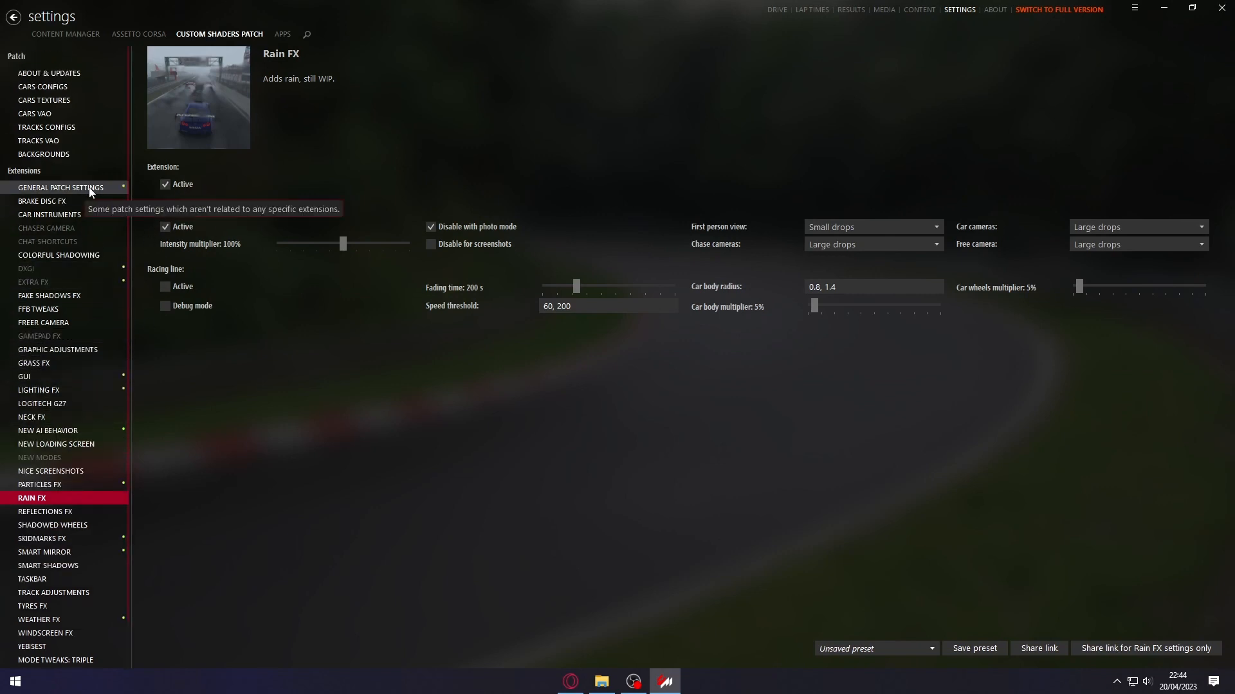
{"action": "mouse_move", "coordinate": [138, 48]}
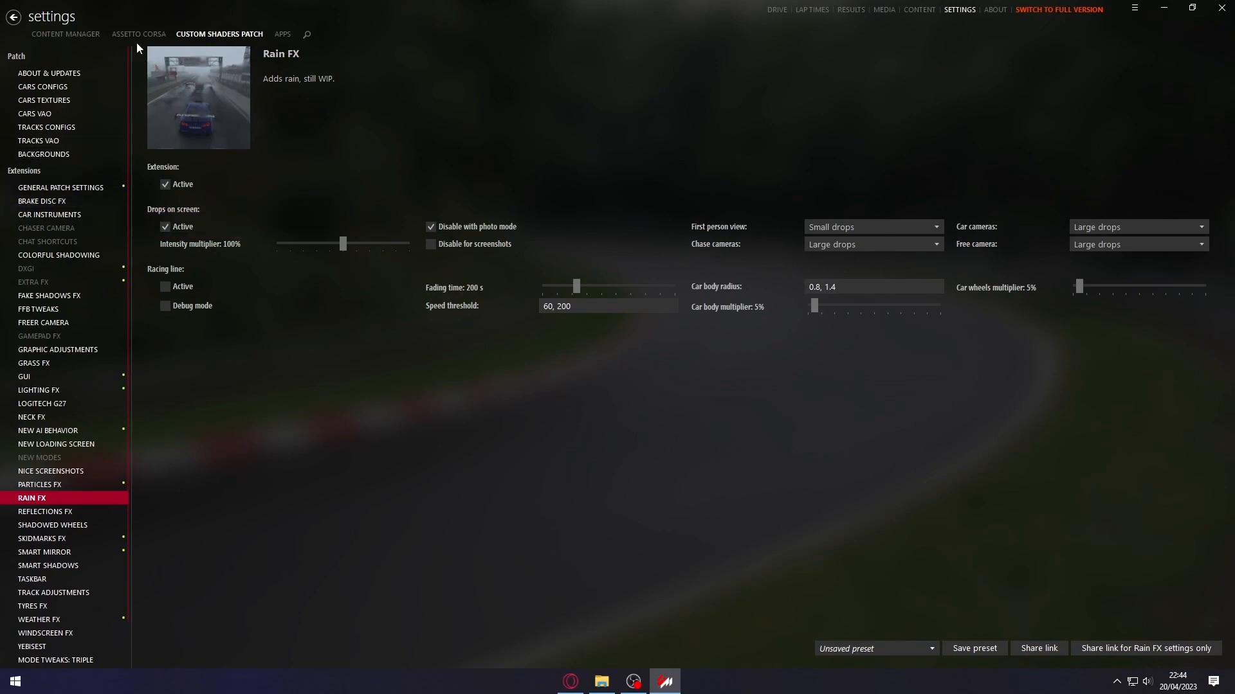
{"action": "left_click", "coordinate": [64, 33]}
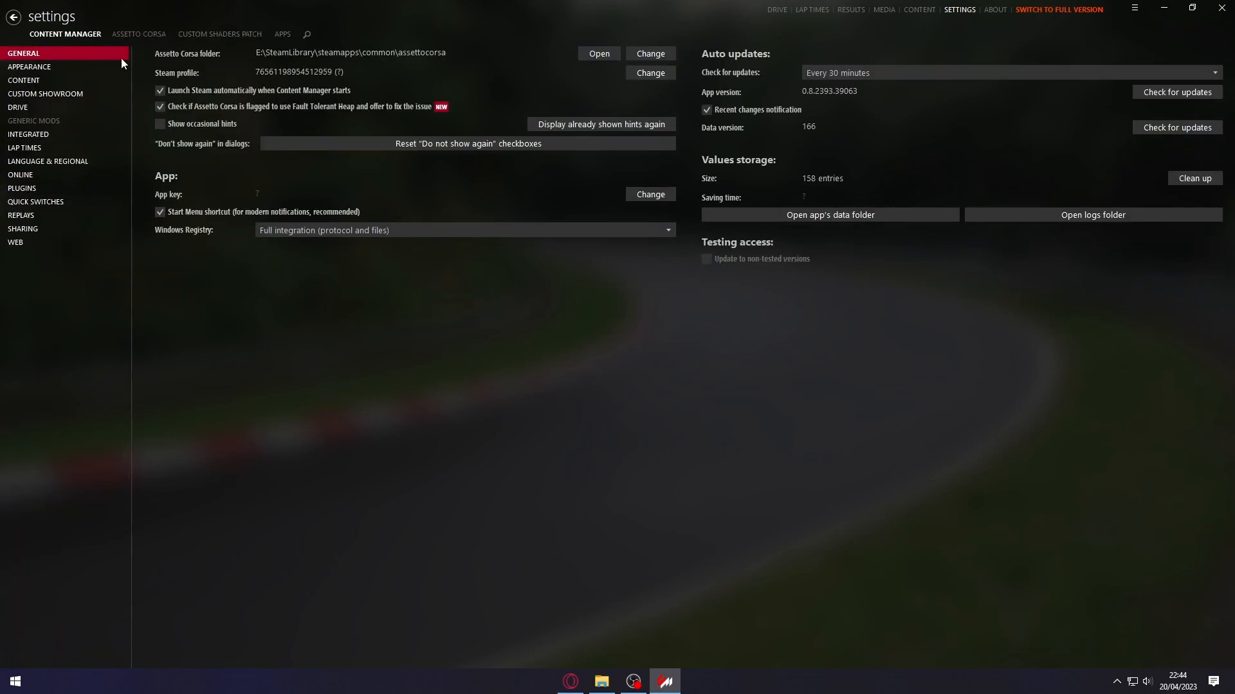
{"action": "left_click", "coordinate": [17, 106]}
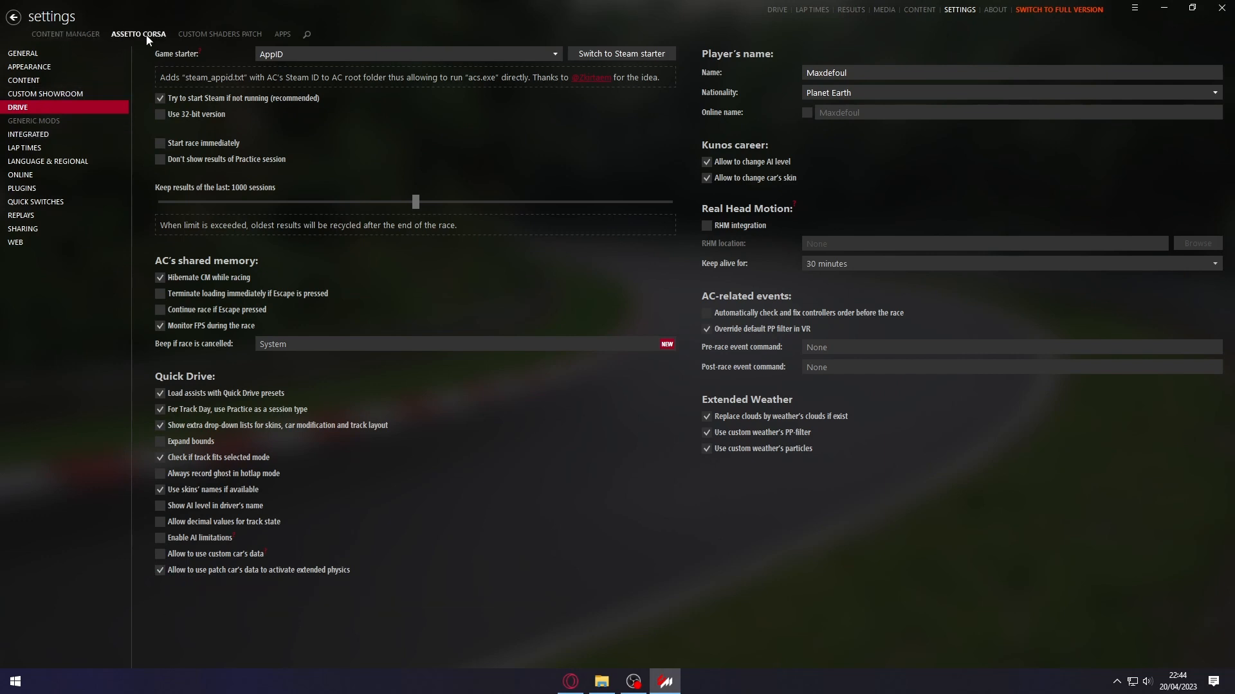
{"action": "left_click", "coordinate": [219, 34]}
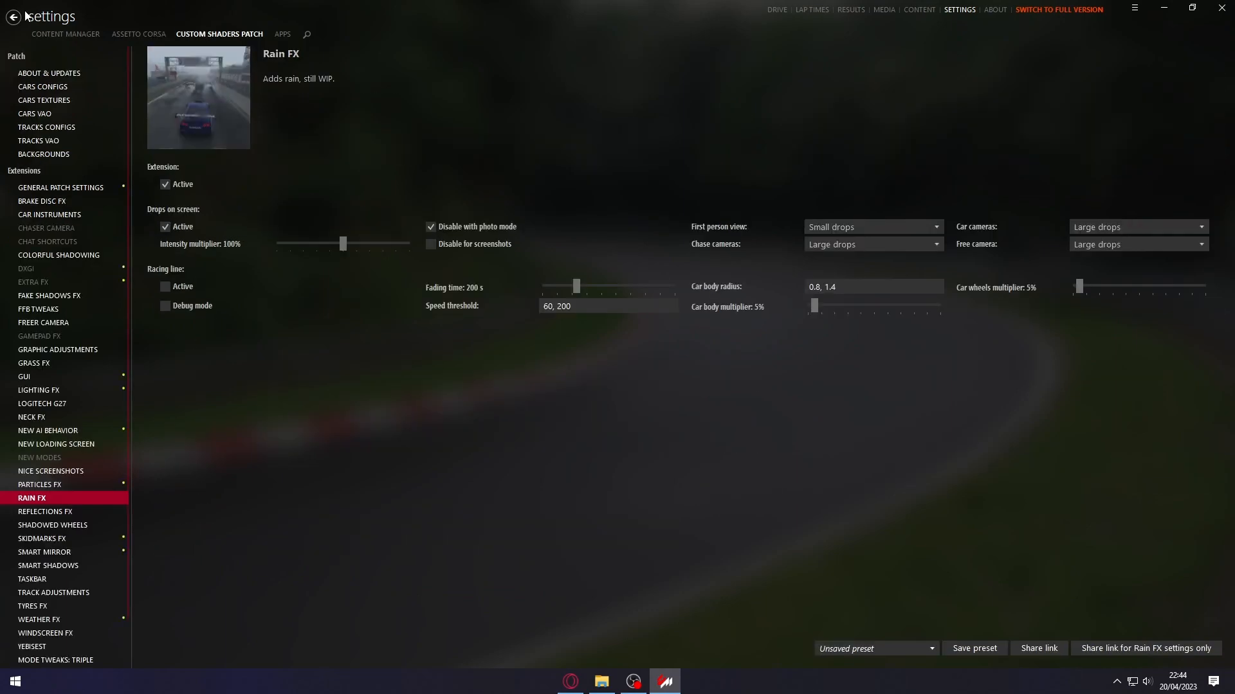
- Start the practice session with the Porsche 911 Carrera S at Nordschleife
{"action": "left_click", "coordinate": [776, 9]}
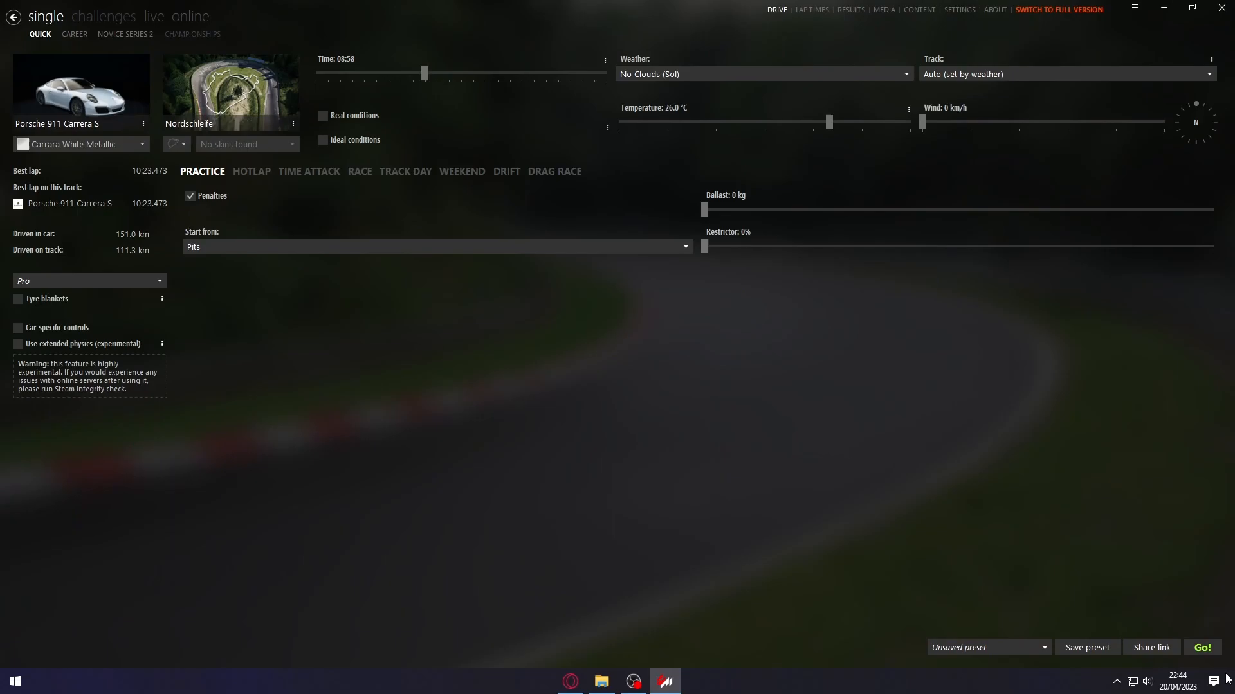
{"action": "left_click", "coordinate": [1201, 646]}
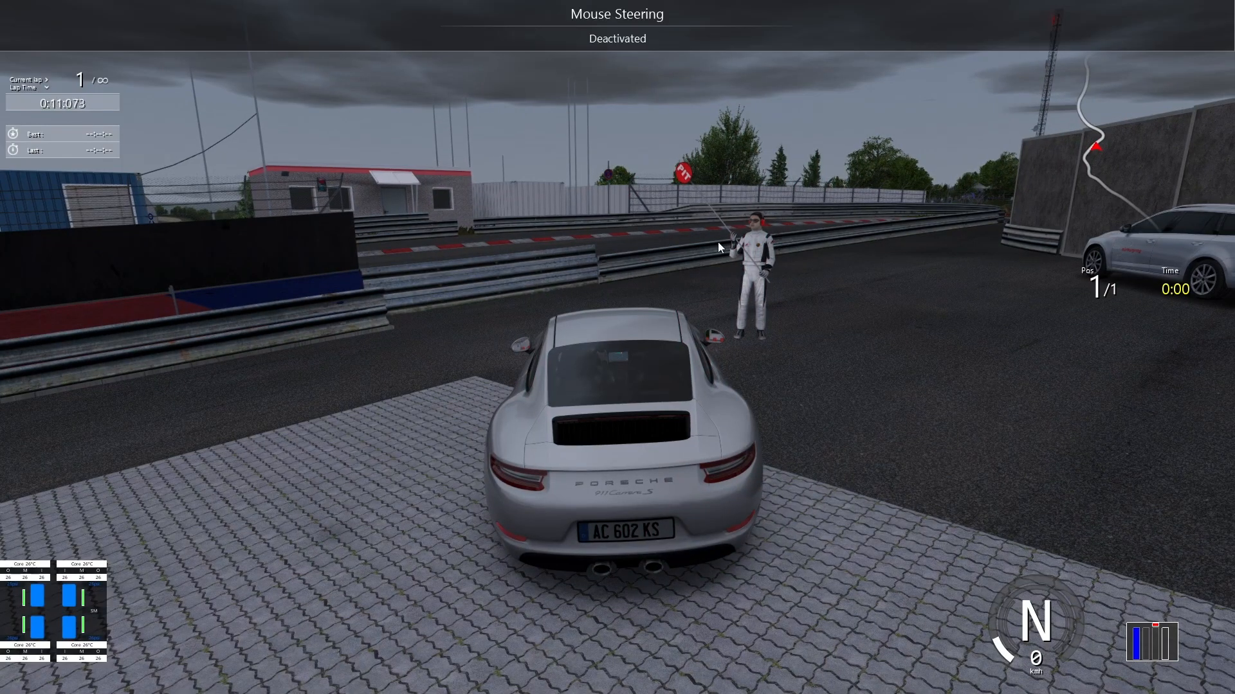
- Bring up the Heavy Sleet slot's properties in Sol Planner, showing 87% rain
{"action": "left_click", "coordinate": [1218, 15]}
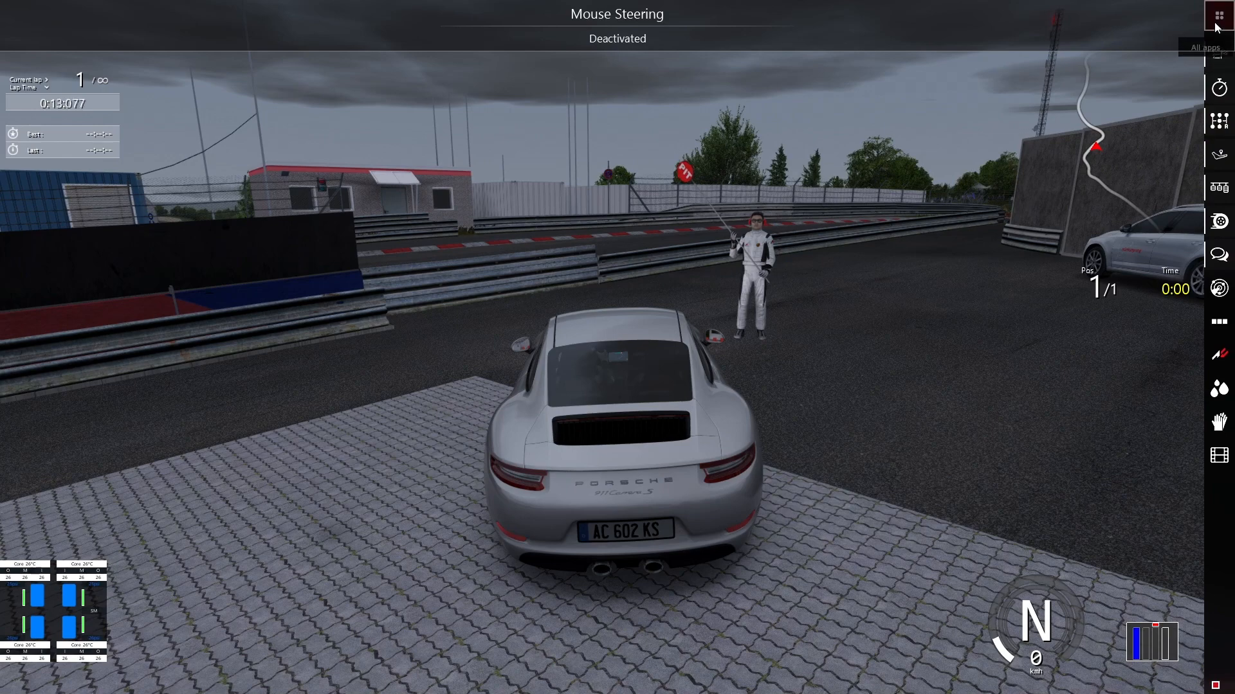
{"action": "left_click", "coordinate": [1217, 14]}
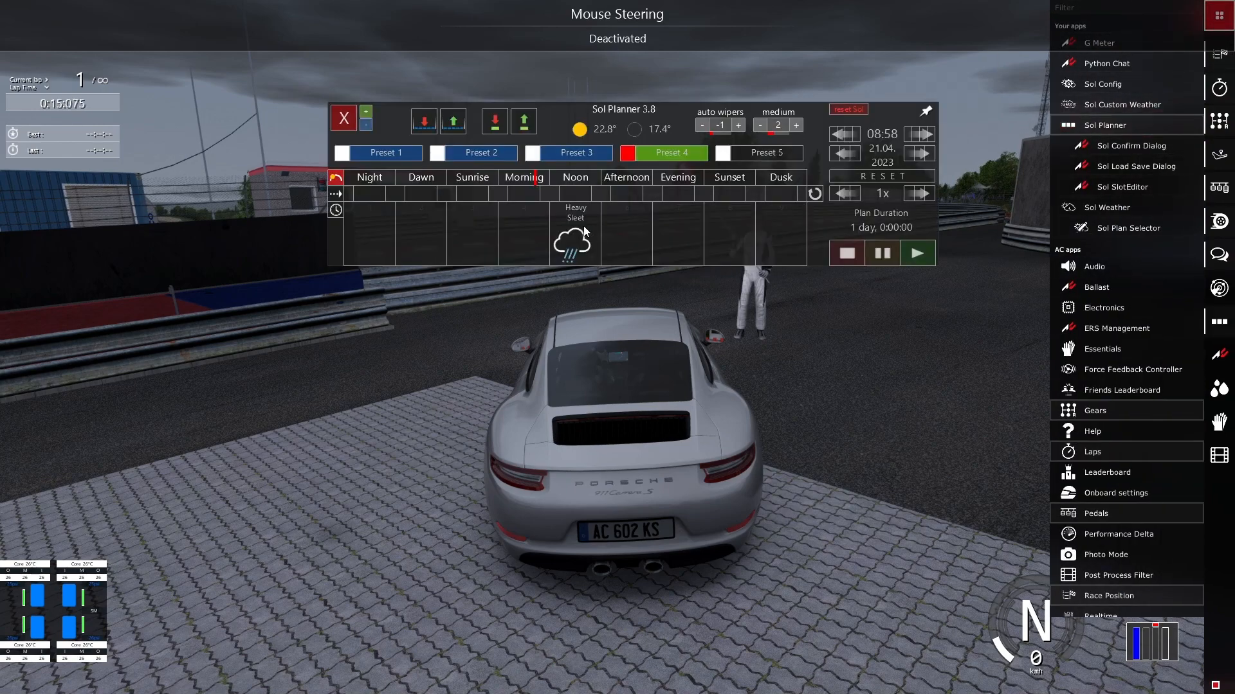
{"action": "left_click", "coordinate": [575, 232]}
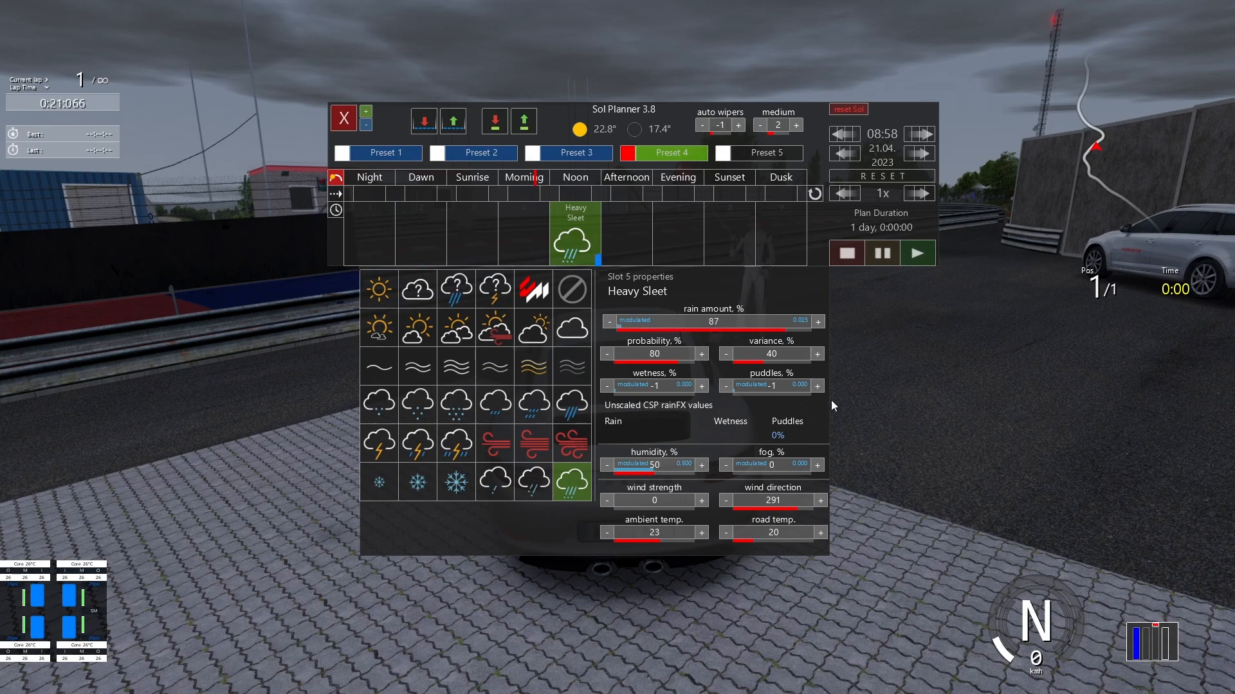
- Raise Heavy Sleet puddles to 96% and close Sol Planner to see the wet track
{"action": "left_click_drag", "start_coordinate": [736, 386], "coordinate": [775, 385]}
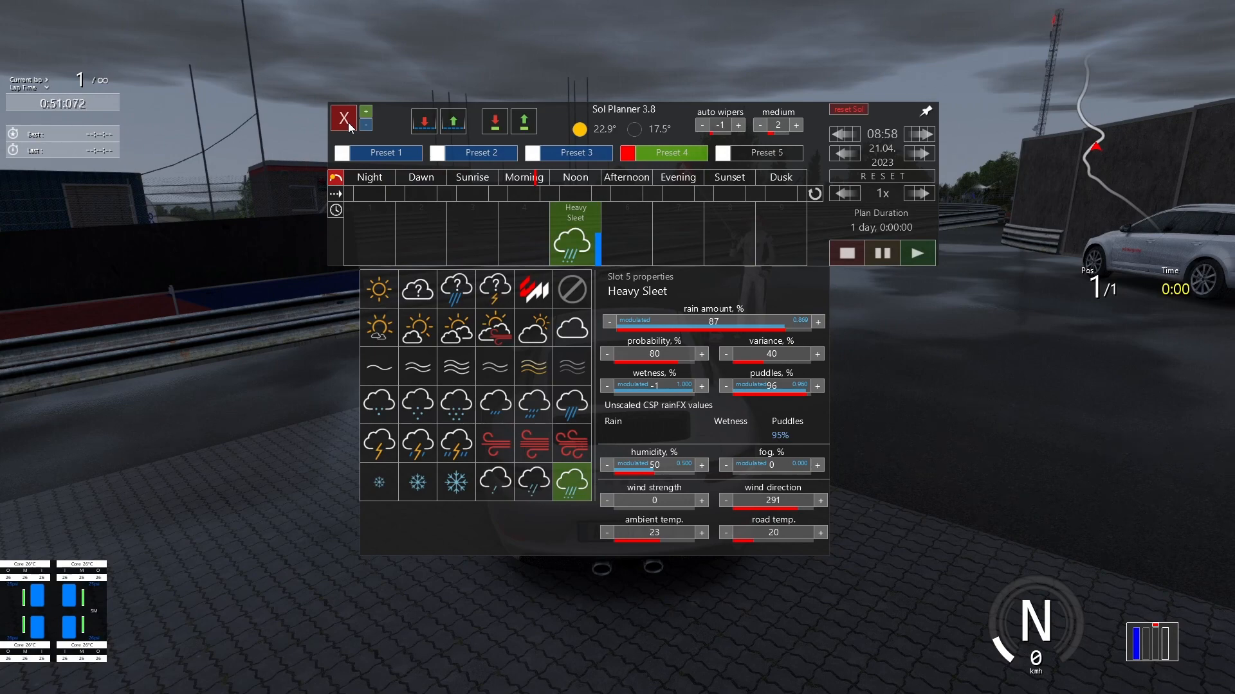
{"action": "left_click", "coordinate": [343, 117]}
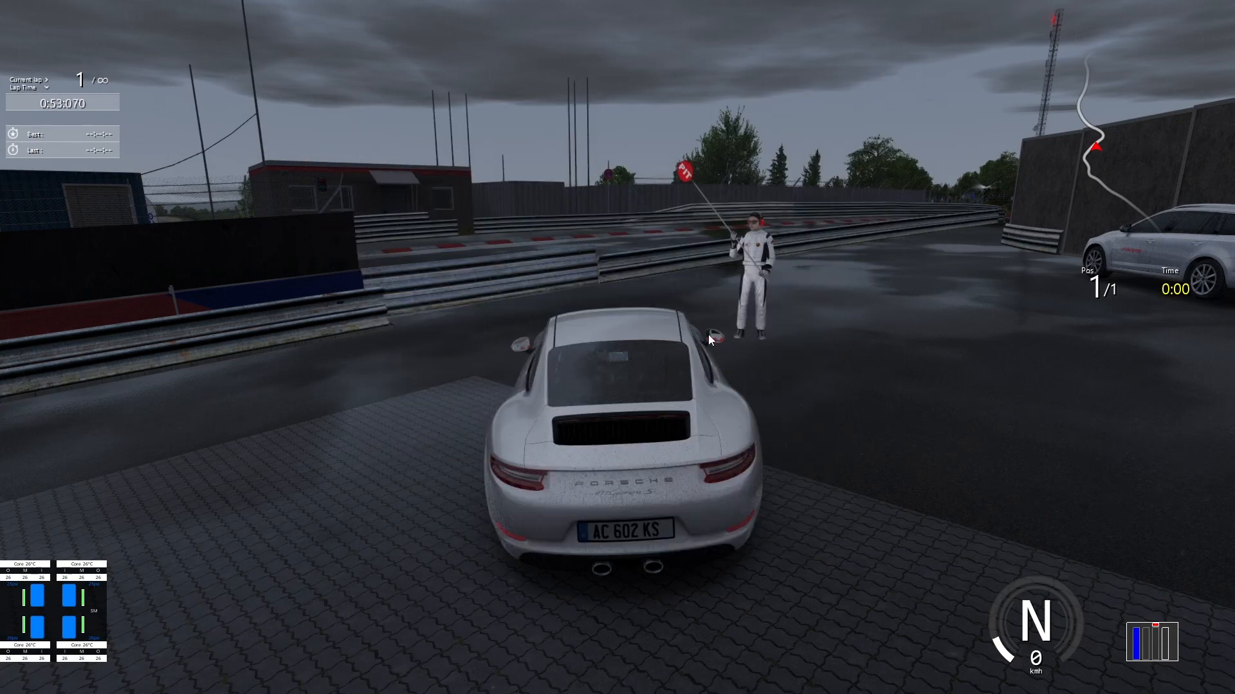